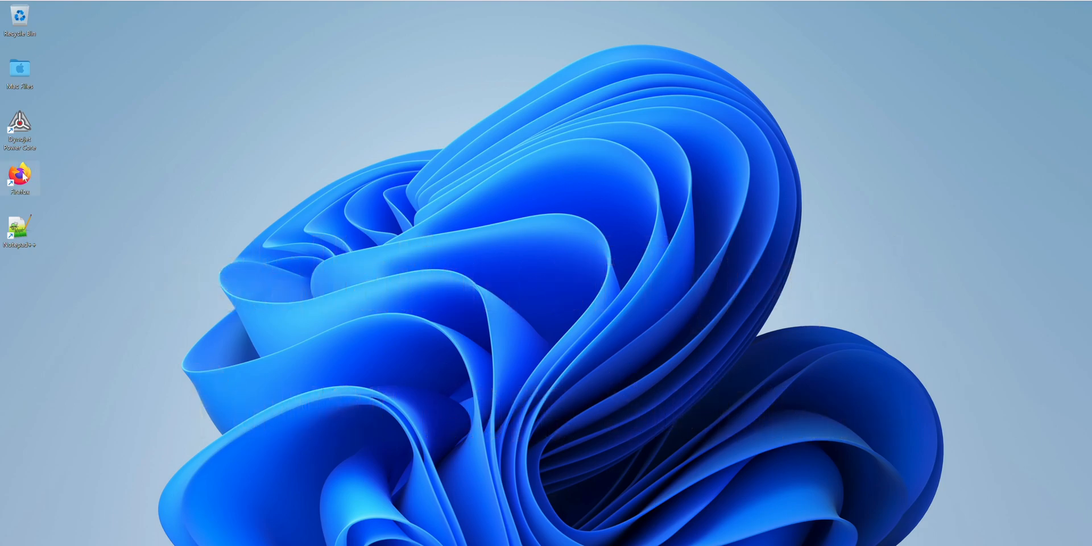
Launch Firefox and reach the Dynojet Power Vision 3 downloads page.
double_click(19, 175)
type("dy")
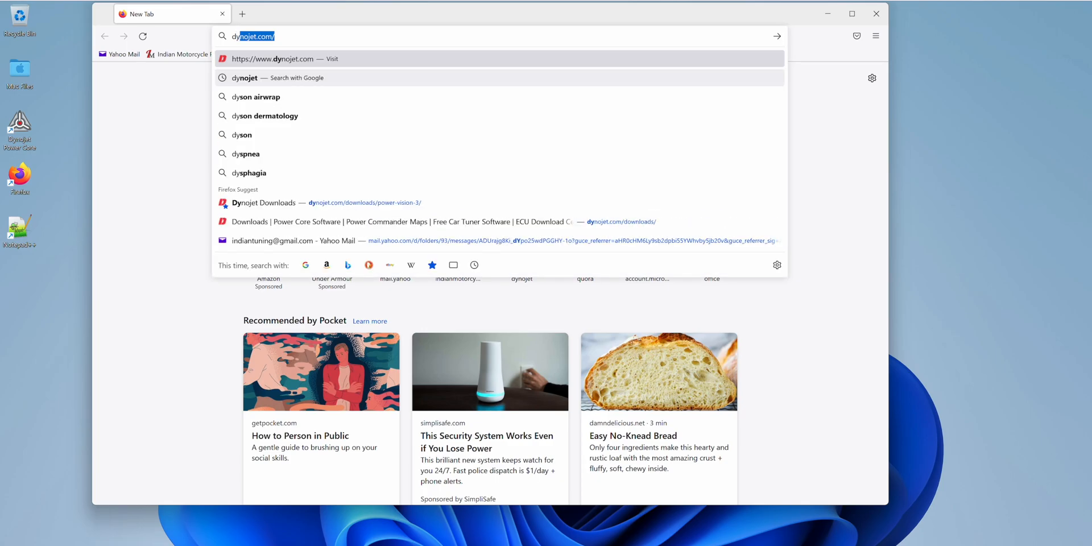
left_click(275, 58)
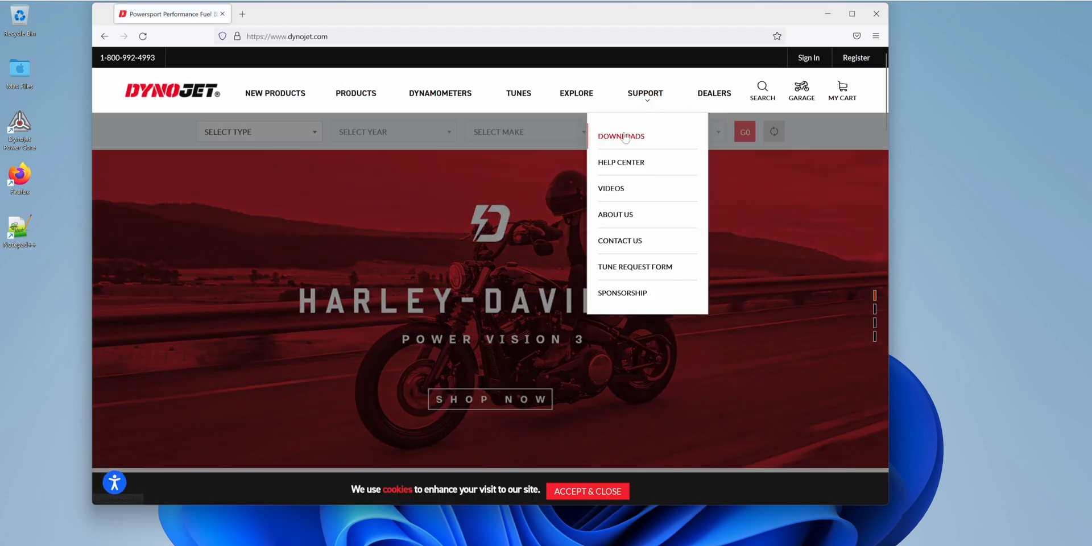
left_click(620, 135)
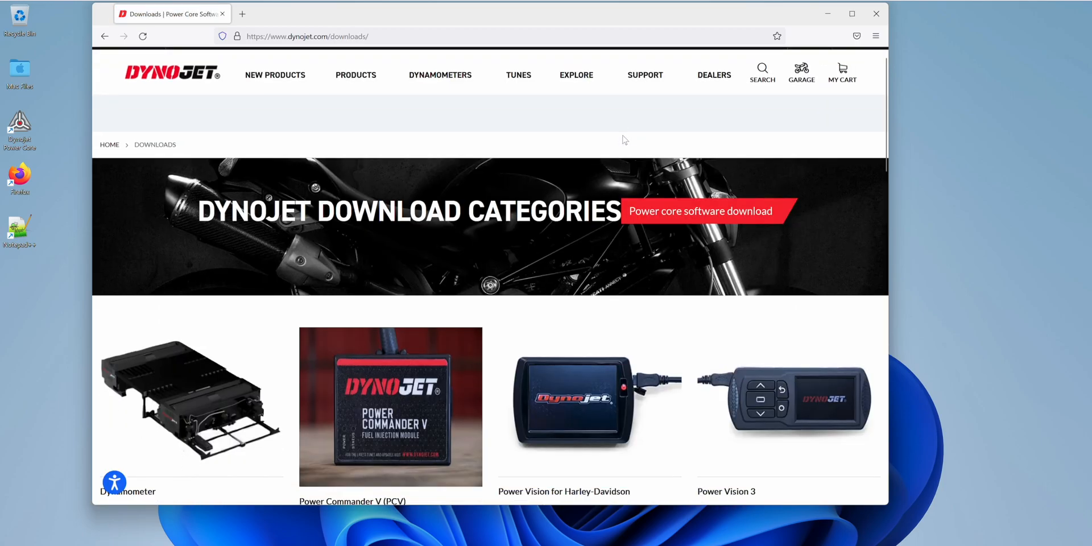
Scroll down the downloads page to the Software and Firmware sections.
scroll("down", 3)
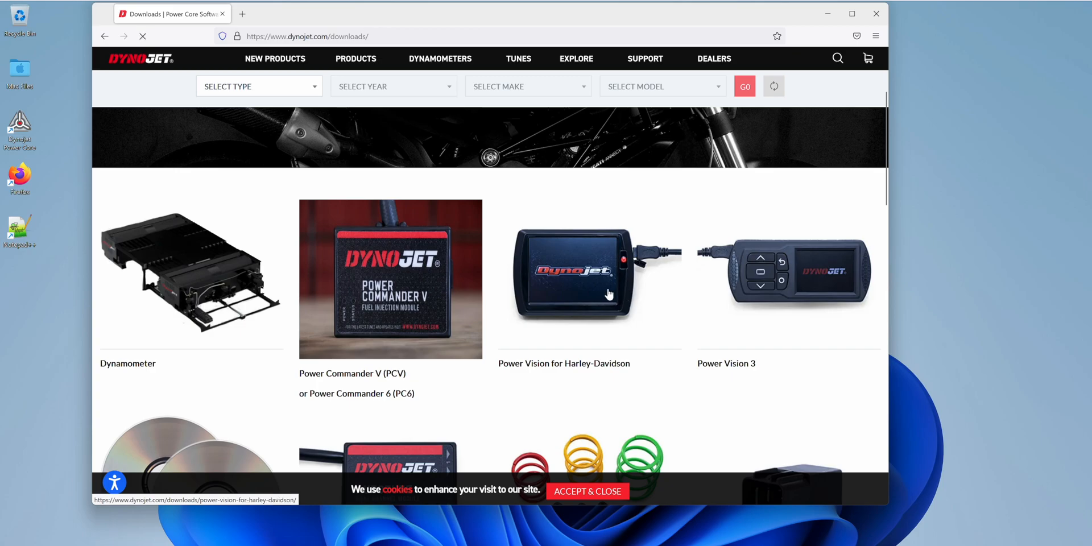
scroll("down", 3)
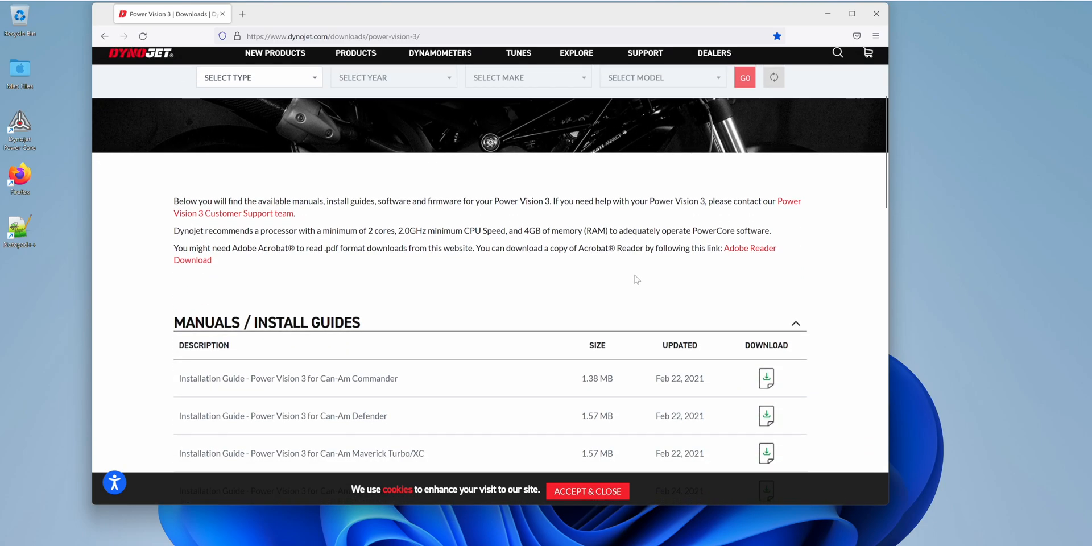
scroll("down", 3)
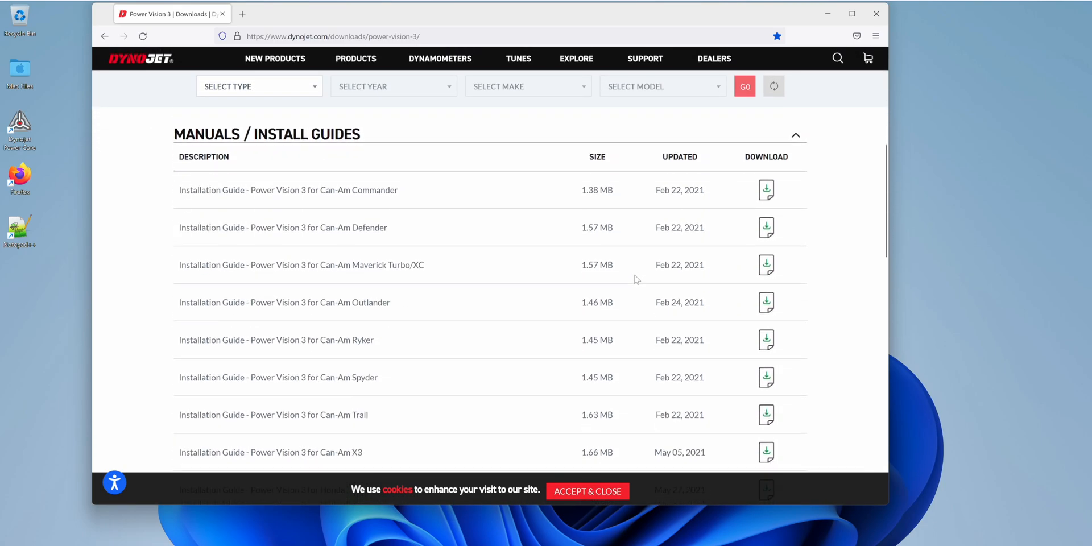
scroll("down", 3)
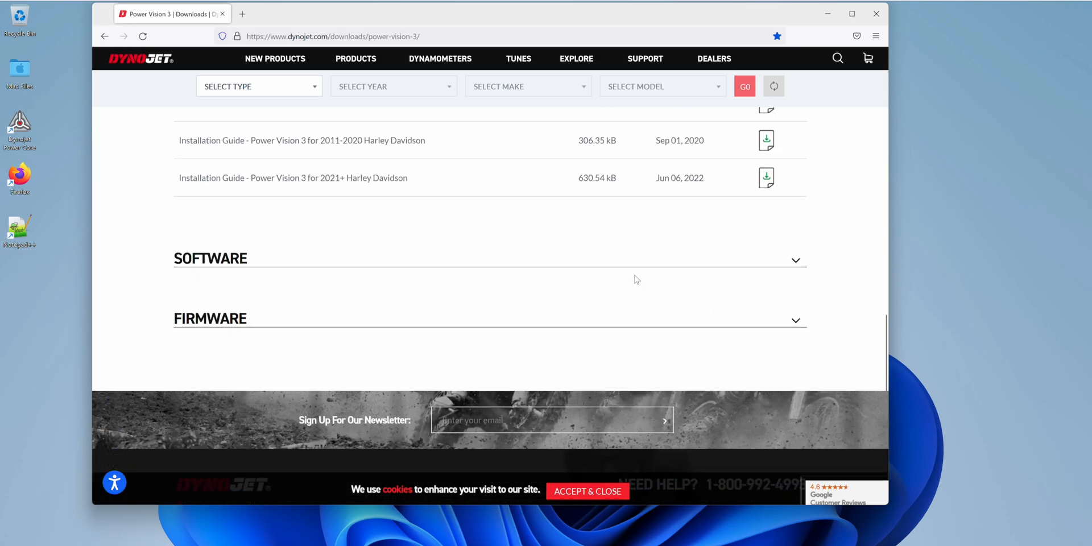
scroll("down", 3)
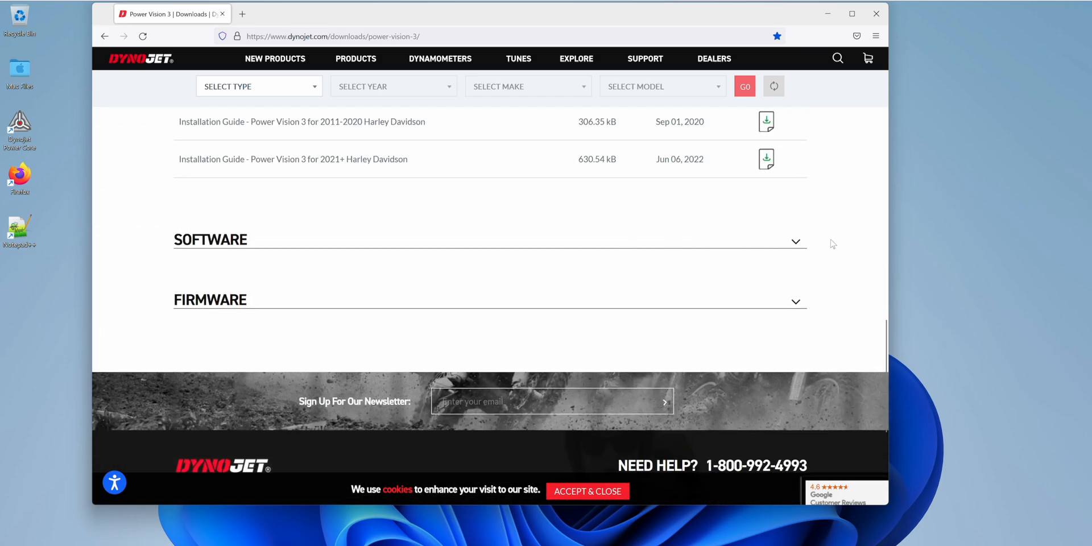
Download the Power Core Software Suite installer into Downloads and close Firefox.
left_click(488, 239)
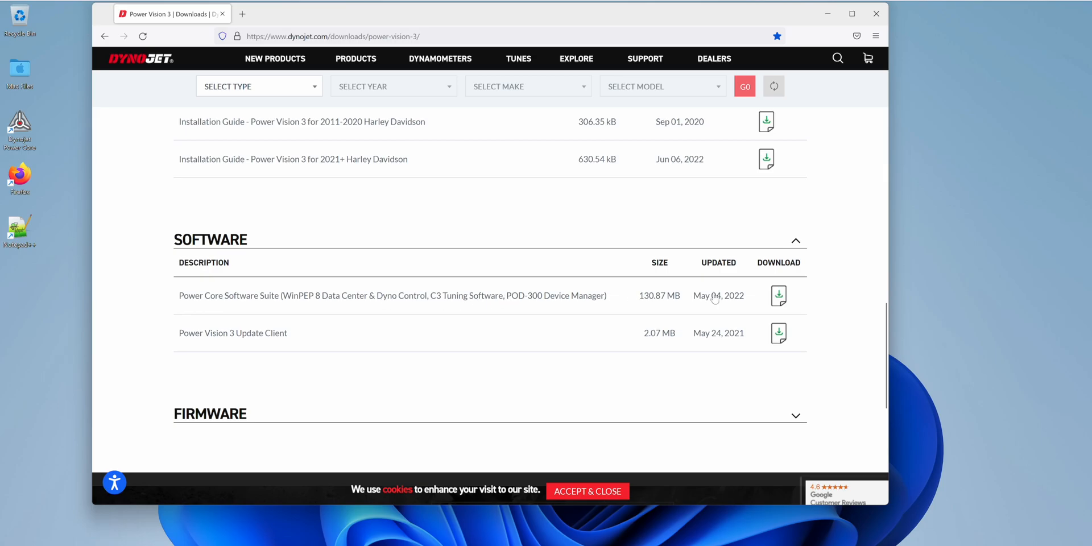
left_click(778, 296)
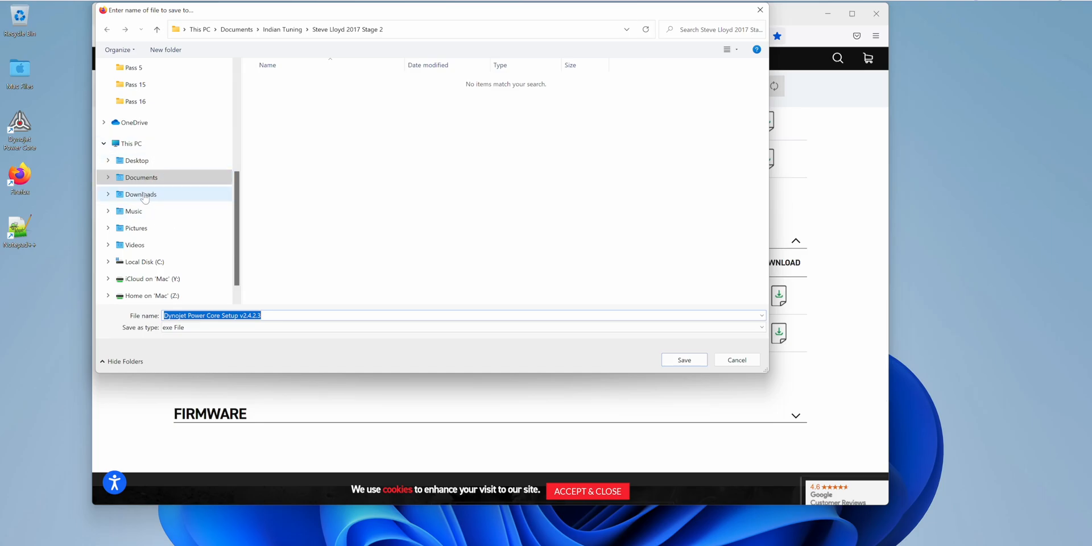
left_click(140, 195)
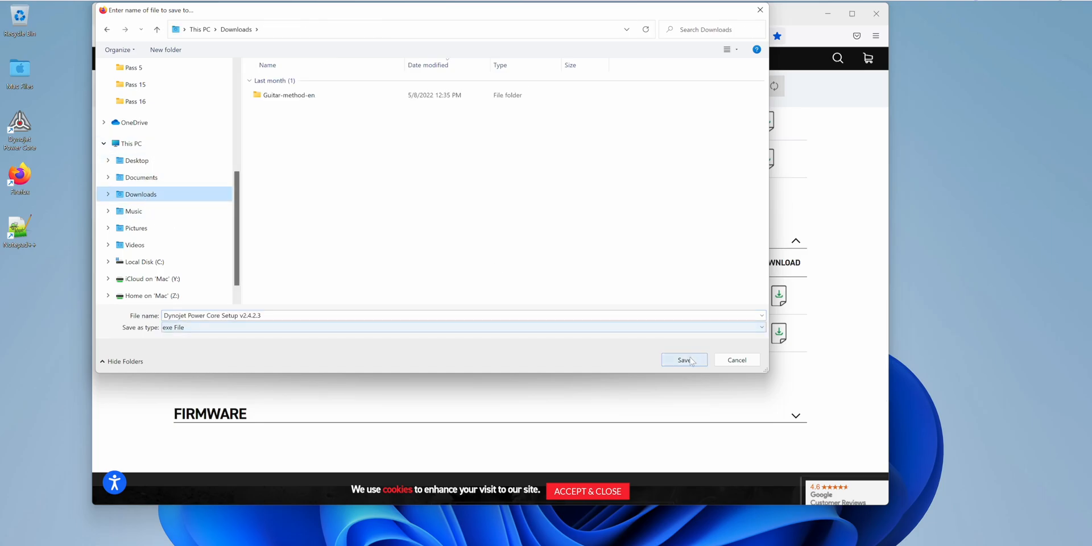
left_click(684, 361)
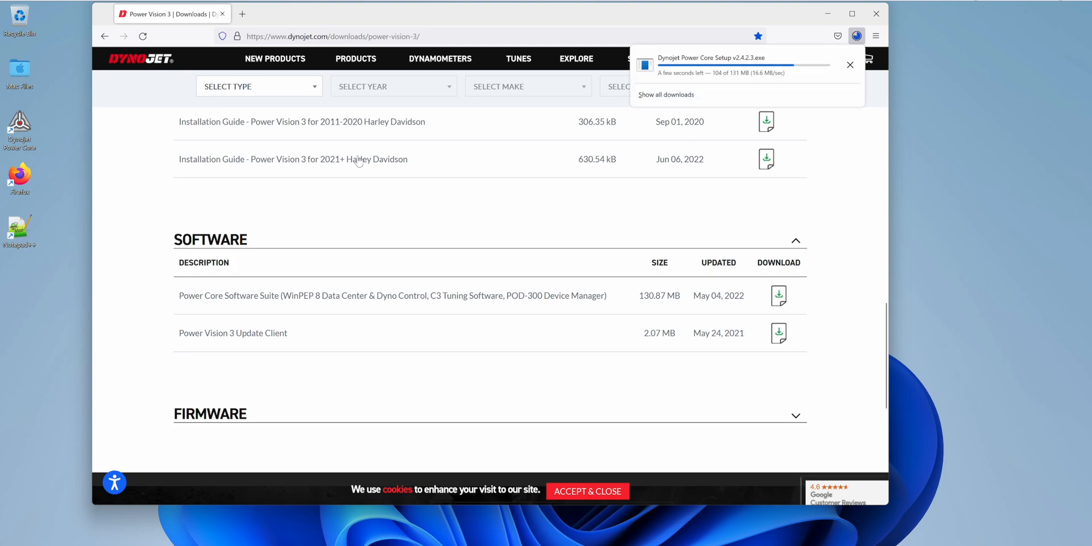
mouse_move(625, 143)
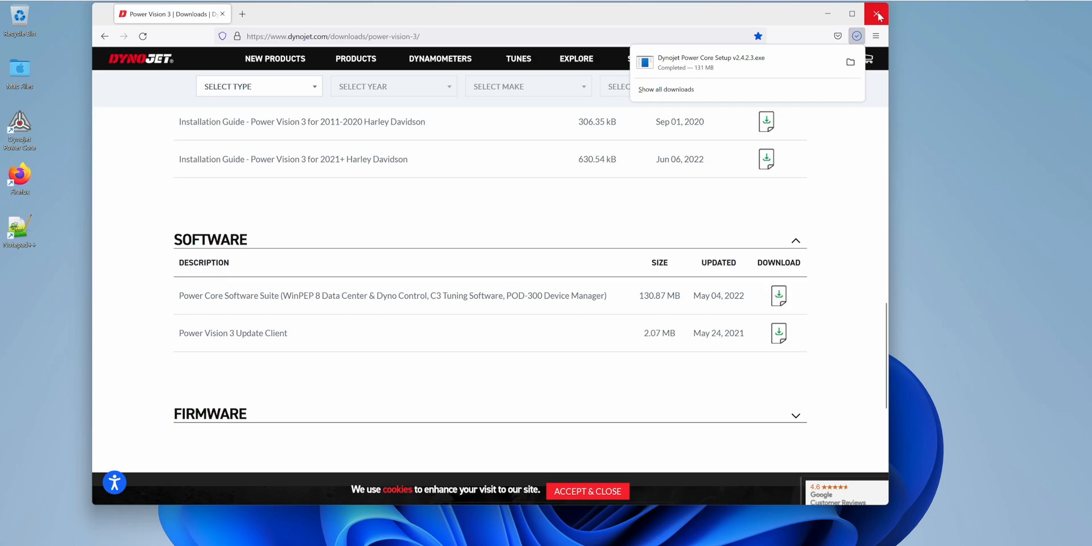
left_click(877, 14)
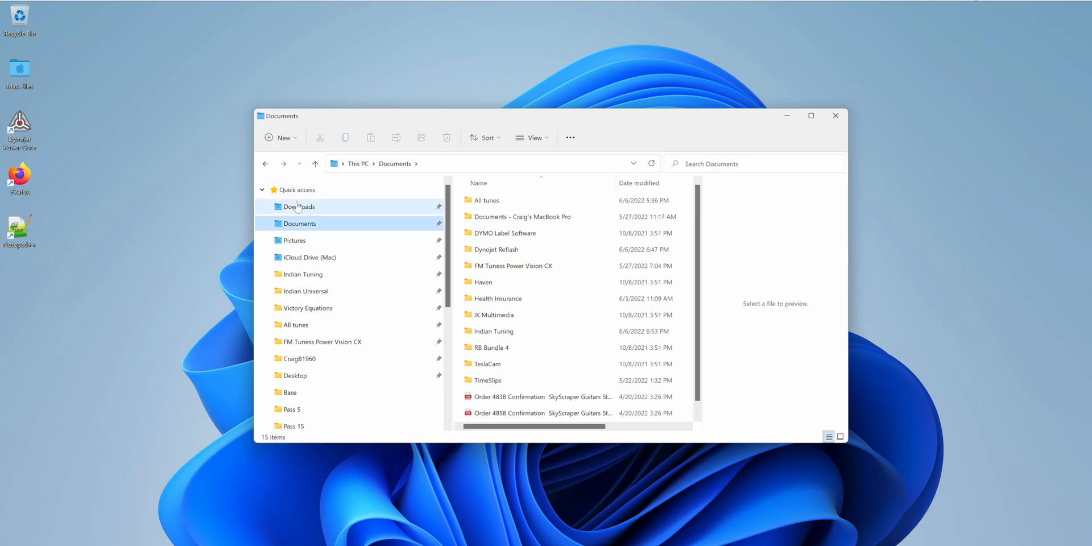
Run Dynojet Power Core Setup v2.4.2.3 from Downloads and allow it through UAC.
left_click(298, 206)
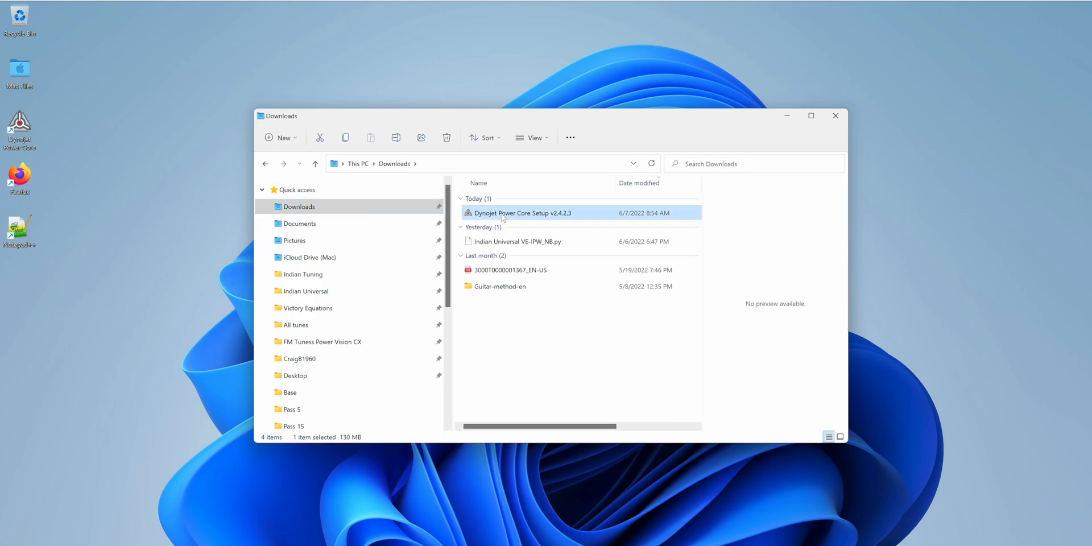
double_click(522, 212)
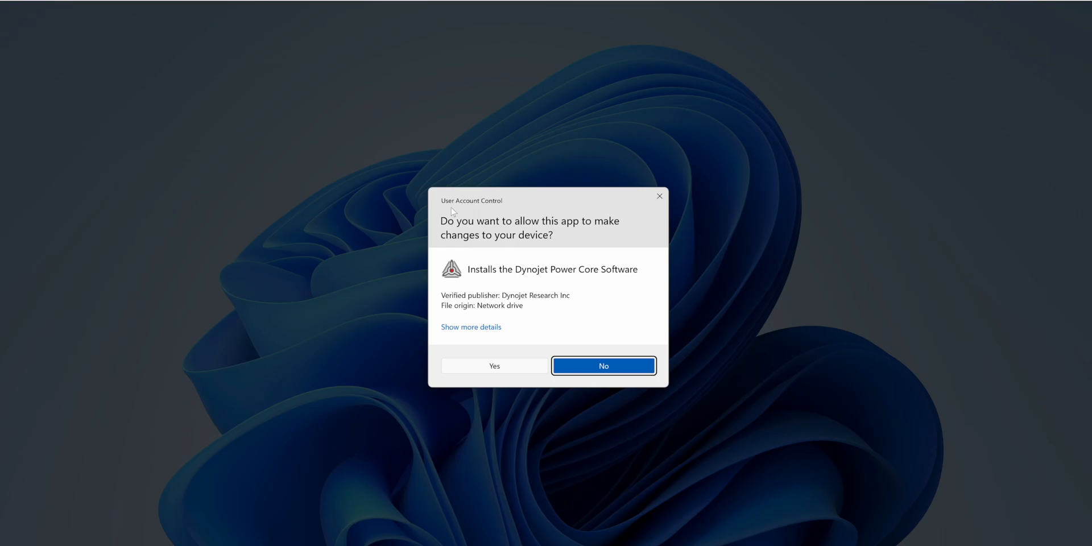
left_click(603, 365)
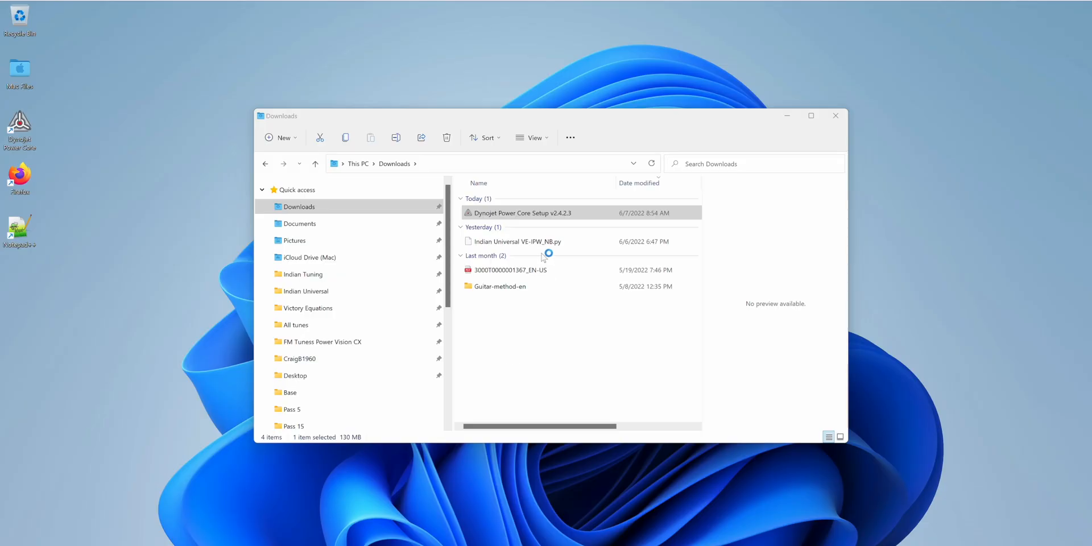
double_click(519, 213)
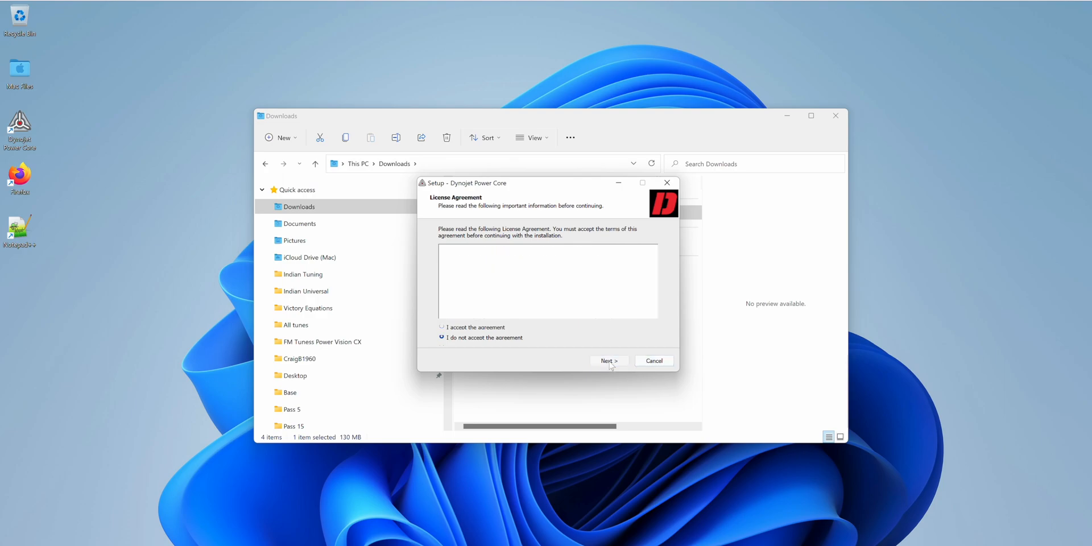
Accept the license agreement and continue to the destination-folder step.
left_click(442, 328)
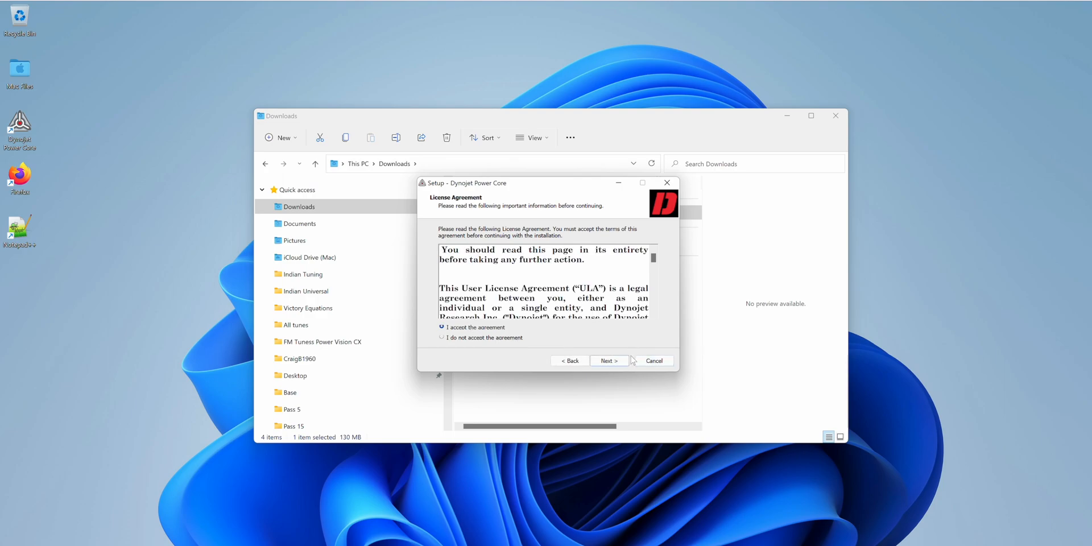
left_click(607, 361)
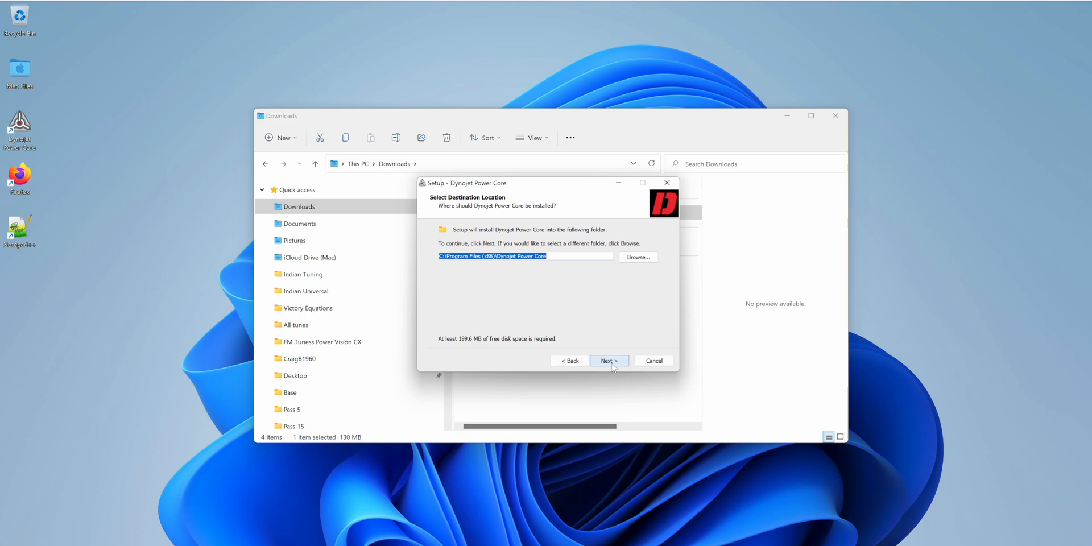
Keep the default install folder and components, reaching the additional-tasks step.
left_click(607, 361)
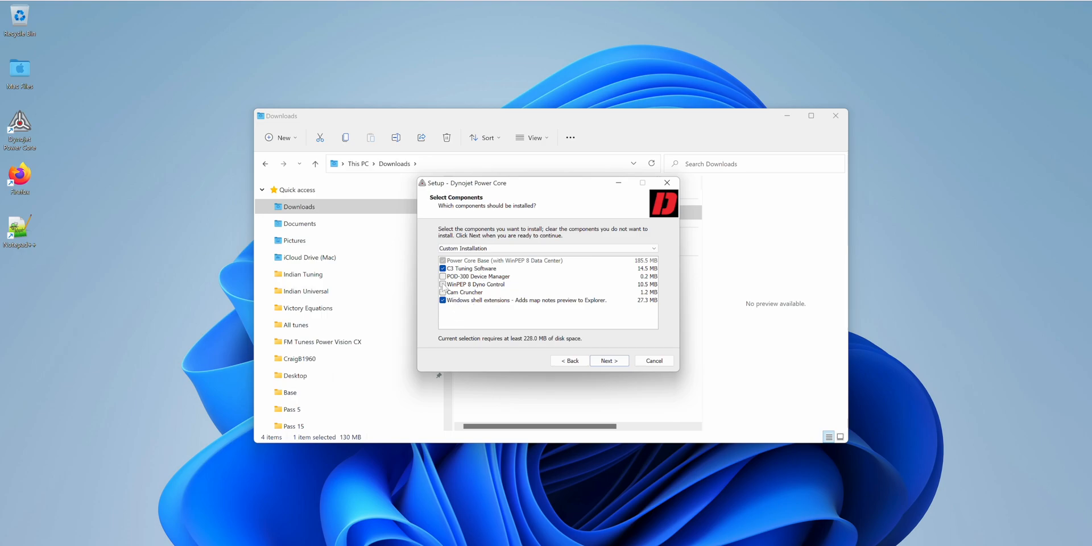
mouse_move(509, 287)
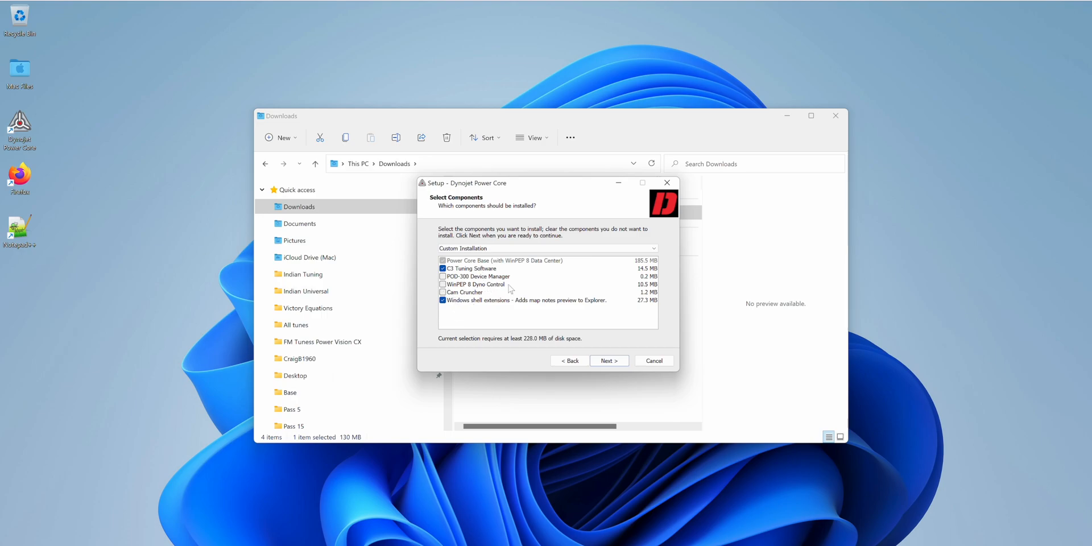
mouse_move(471, 284)
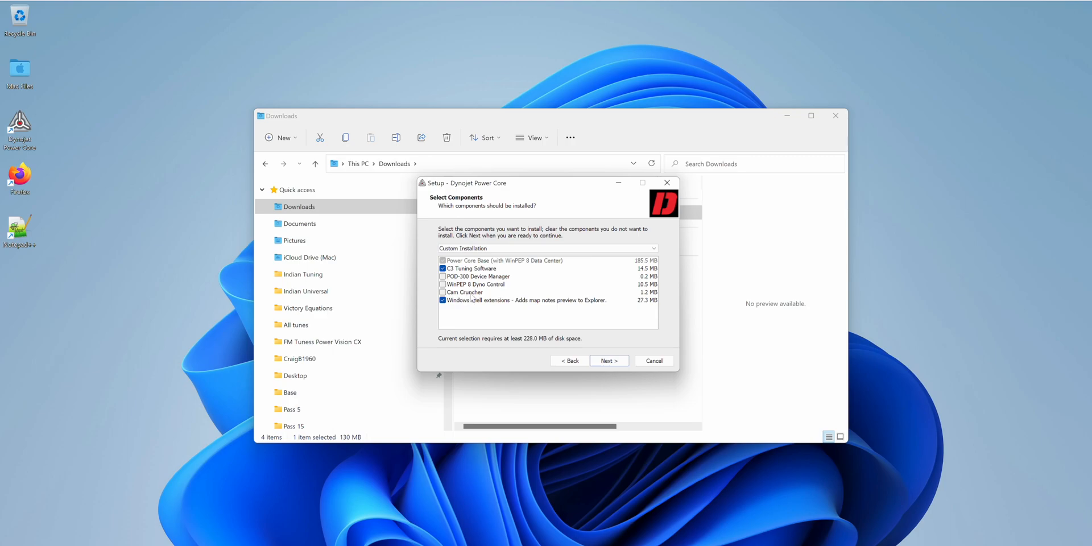
mouse_move(495, 314)
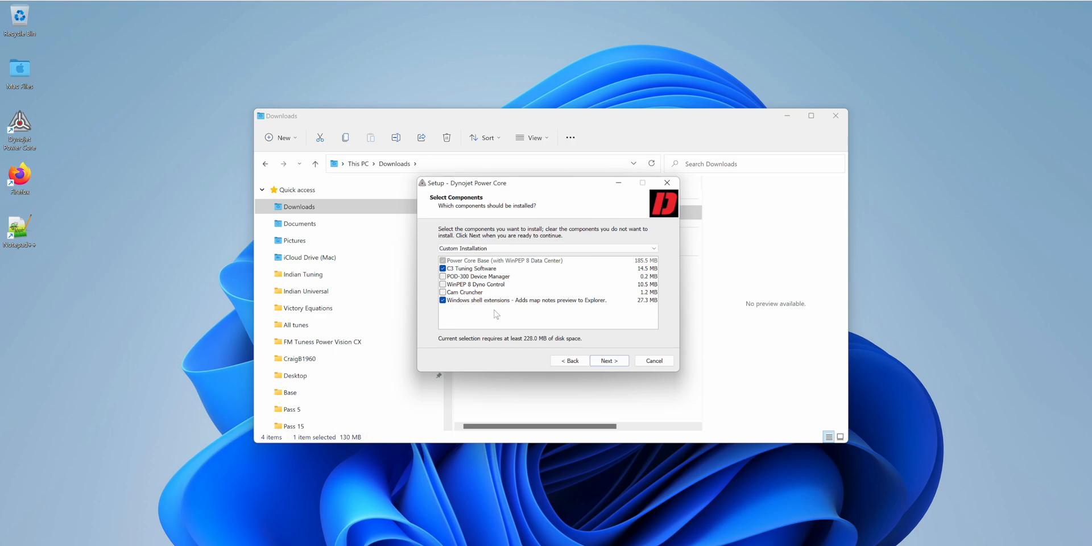
mouse_move(553, 305)
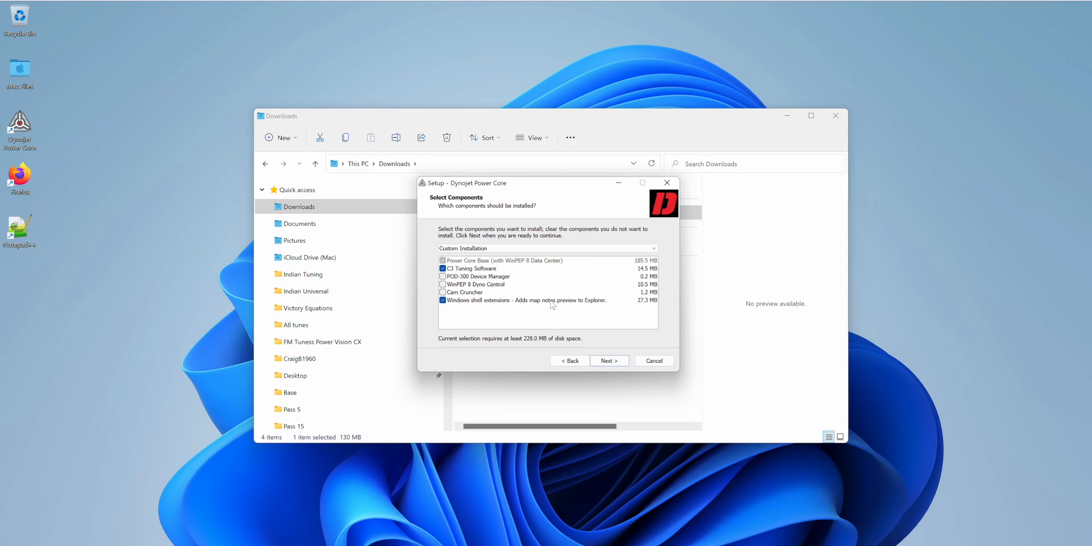
mouse_move(515, 266)
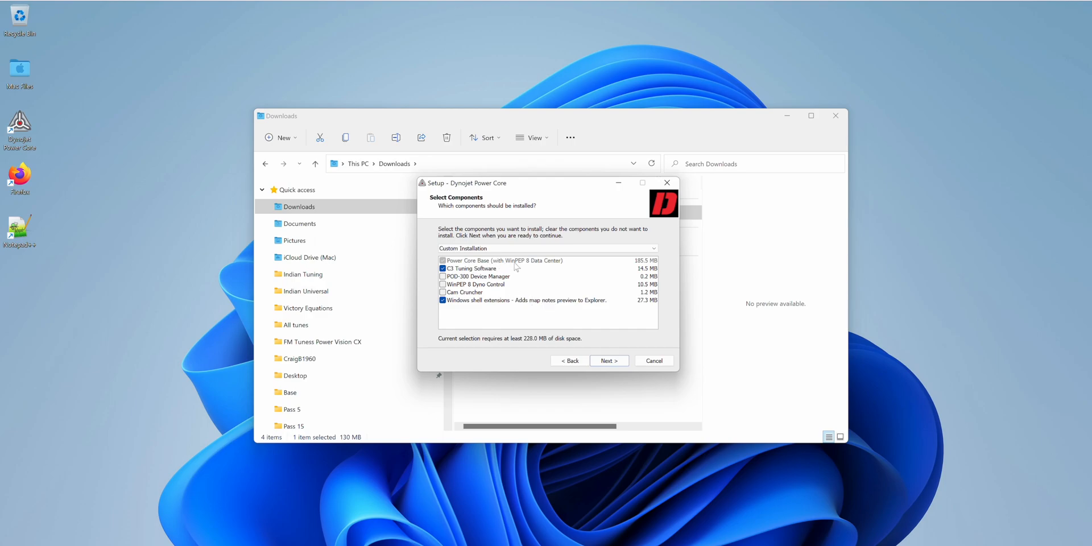
mouse_move(541, 269)
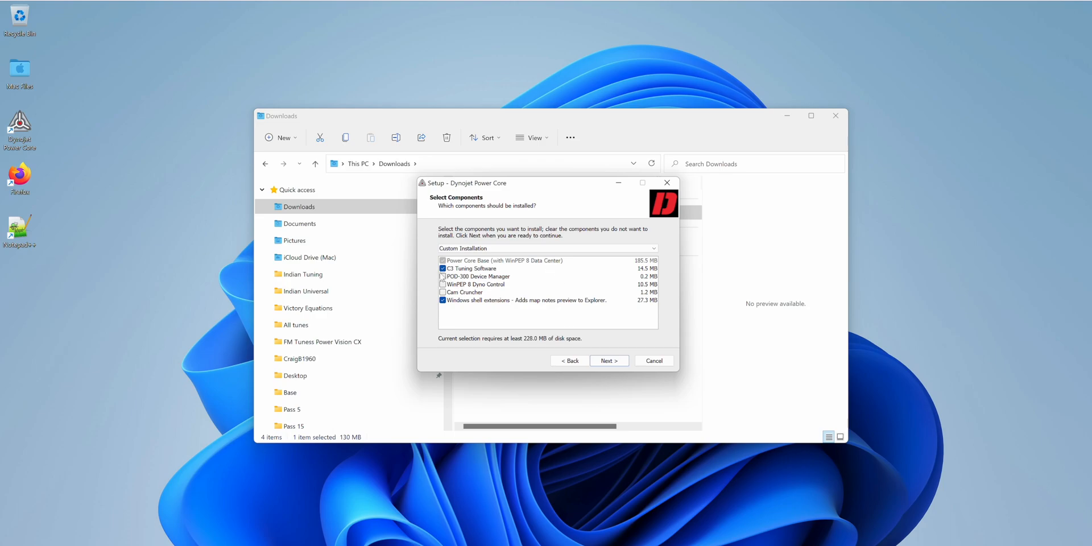
left_click(607, 361)
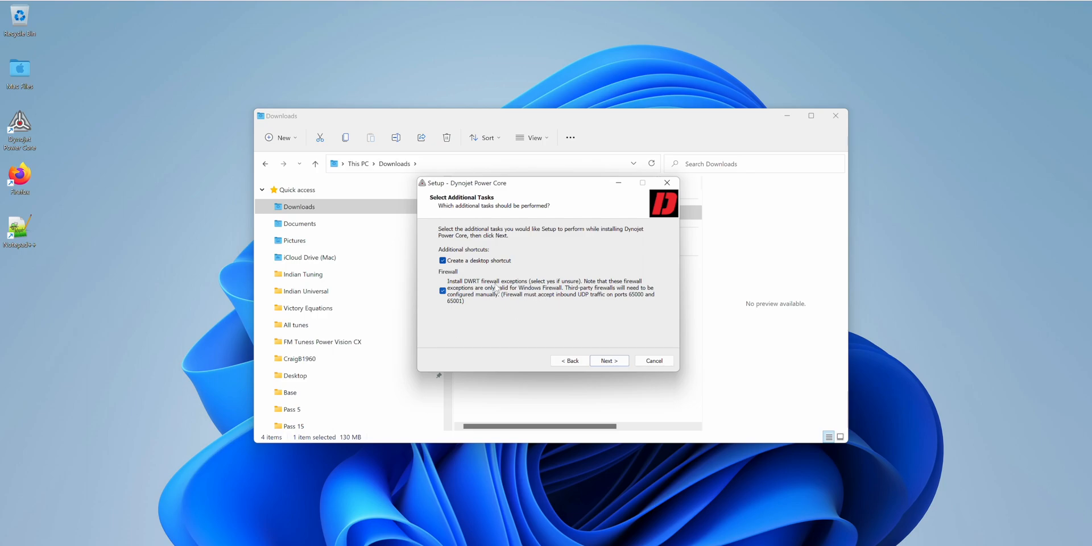
mouse_move(501, 311)
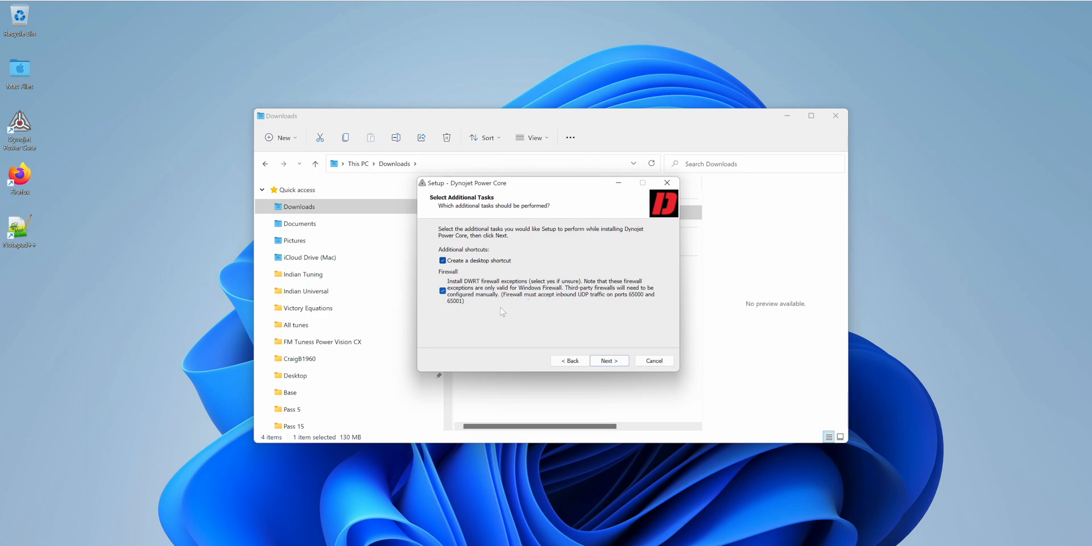
Proceed to the ready-to-install summary and install Power Core.
left_click(607, 360)
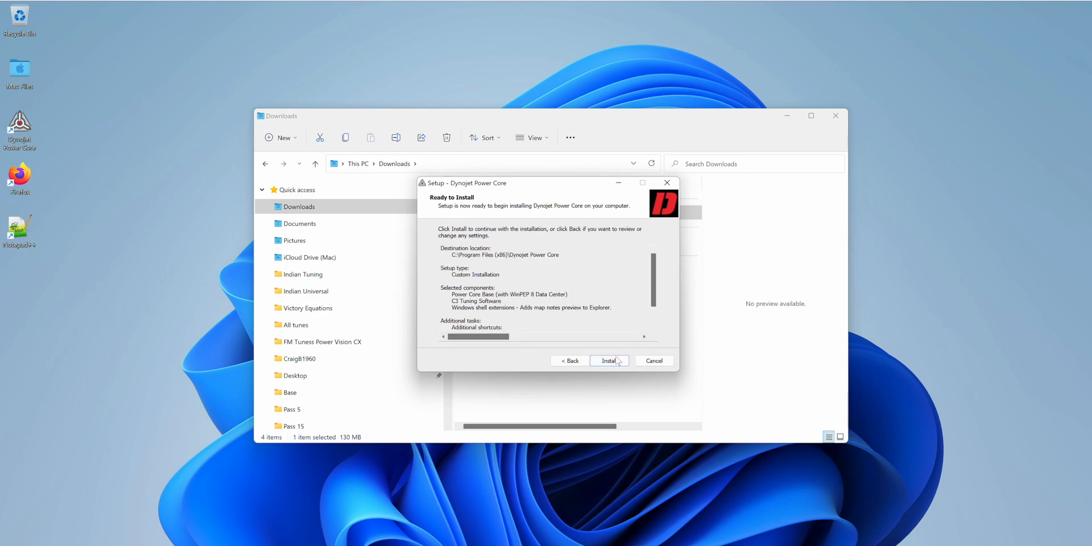
left_click(607, 361)
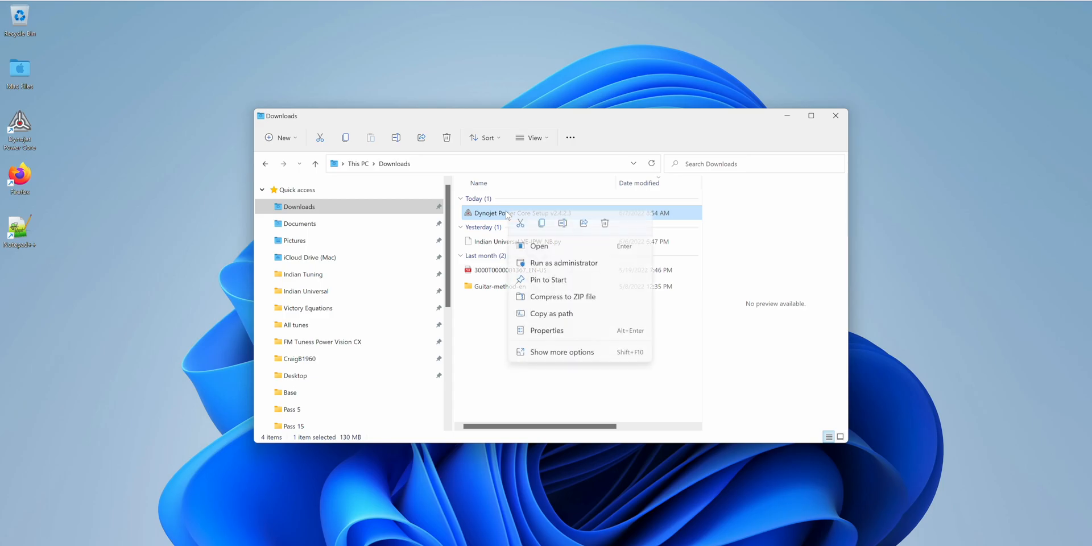
Delete the Power Core setup file from Downloads and close File Explorer.
left_click(604, 223)
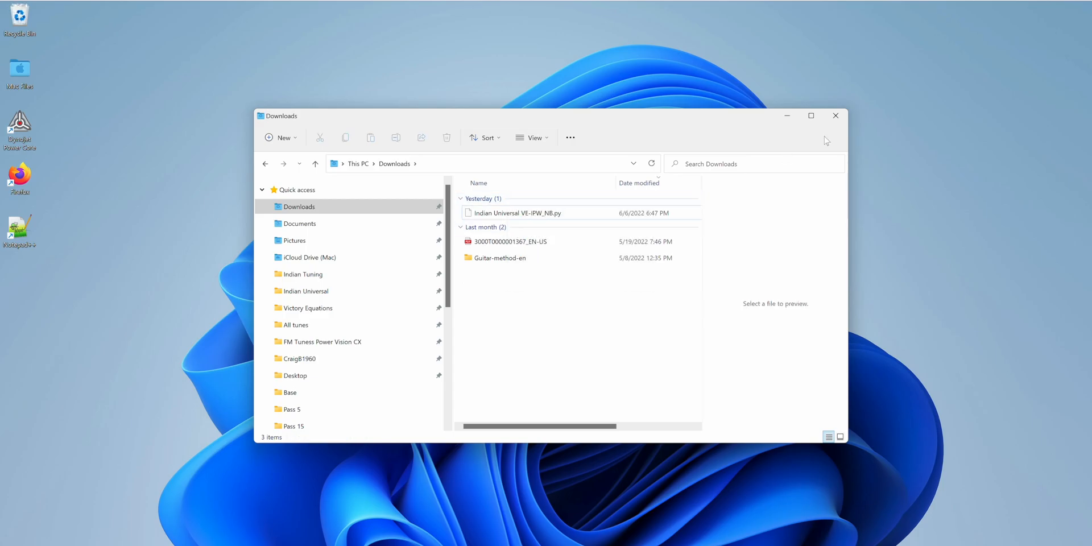
left_click(835, 116)
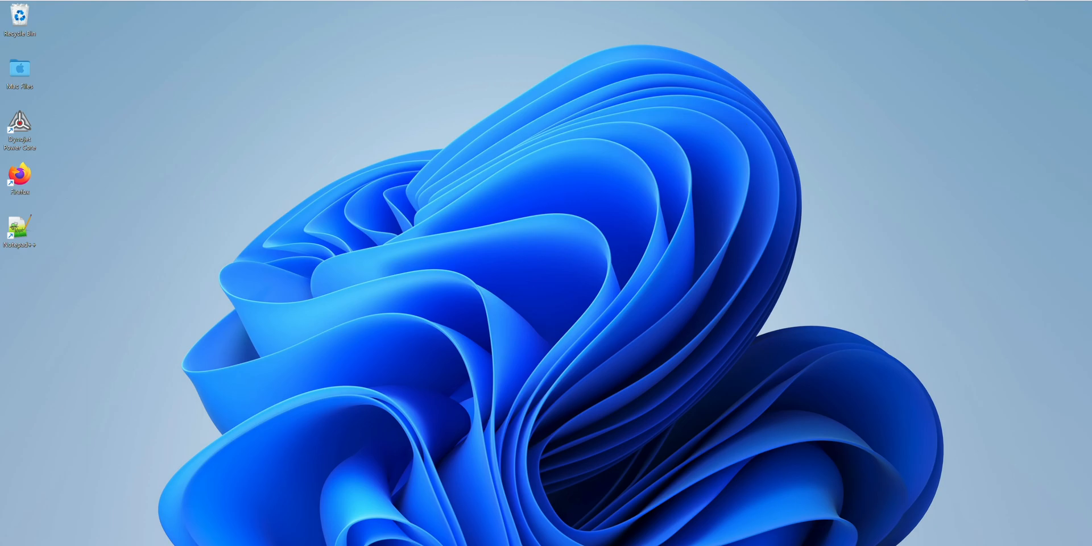
mouse_move(20, 129)
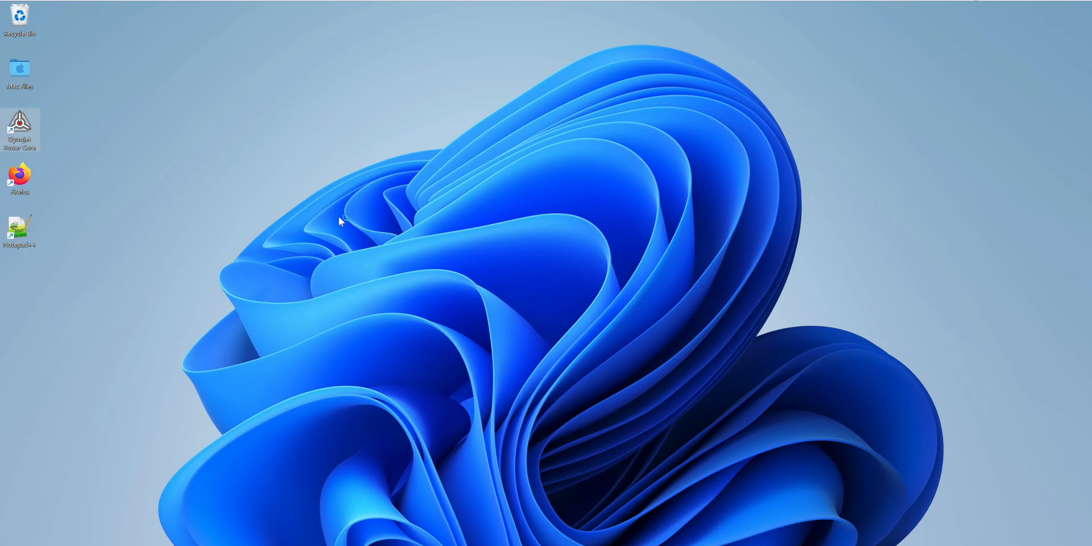
mouse_move(341, 222)
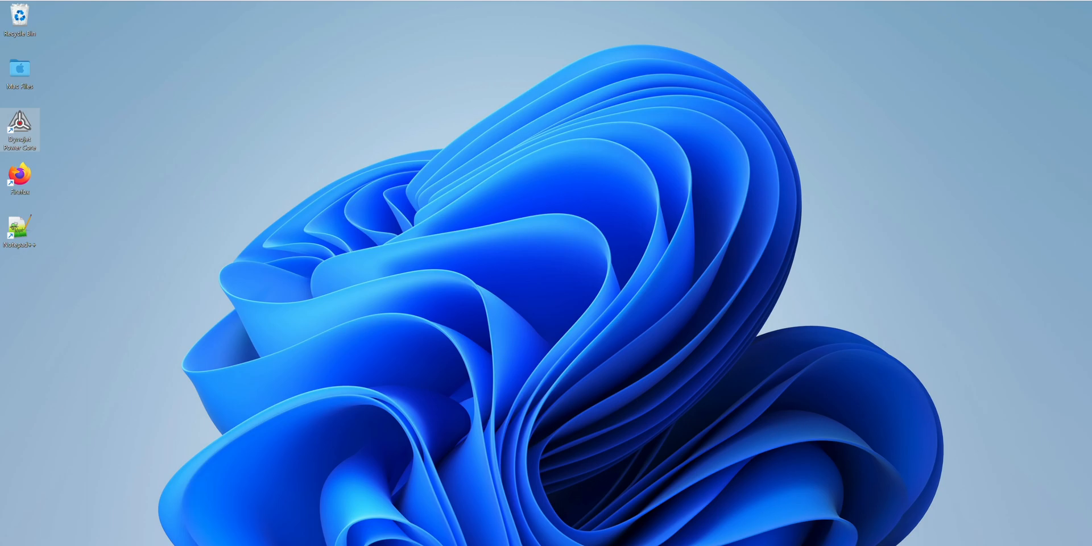
mouse_move(340, 222)
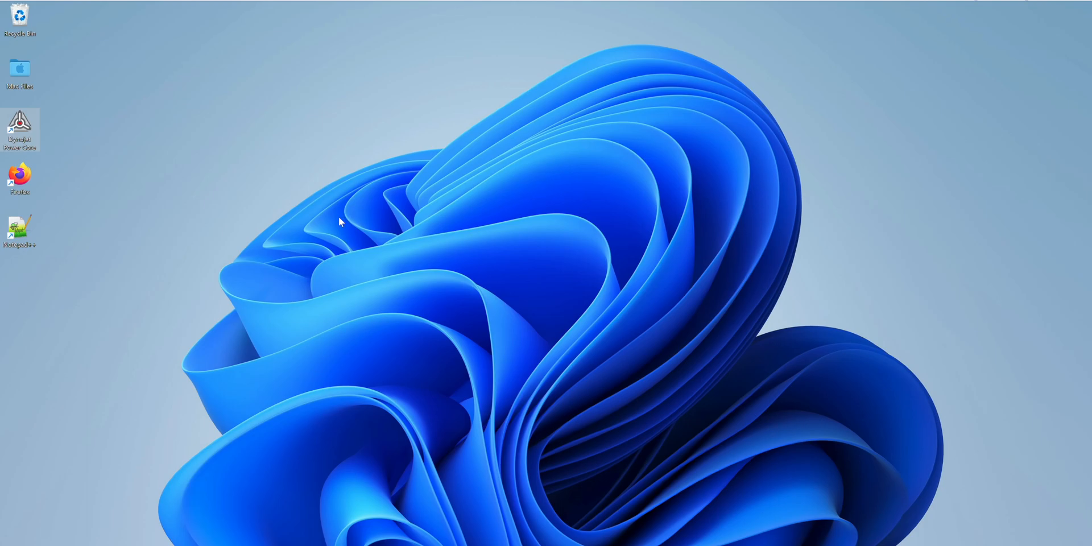
Start Power Core from its desktop shortcut and show the launcher's Tools list.
double_click(20, 127)
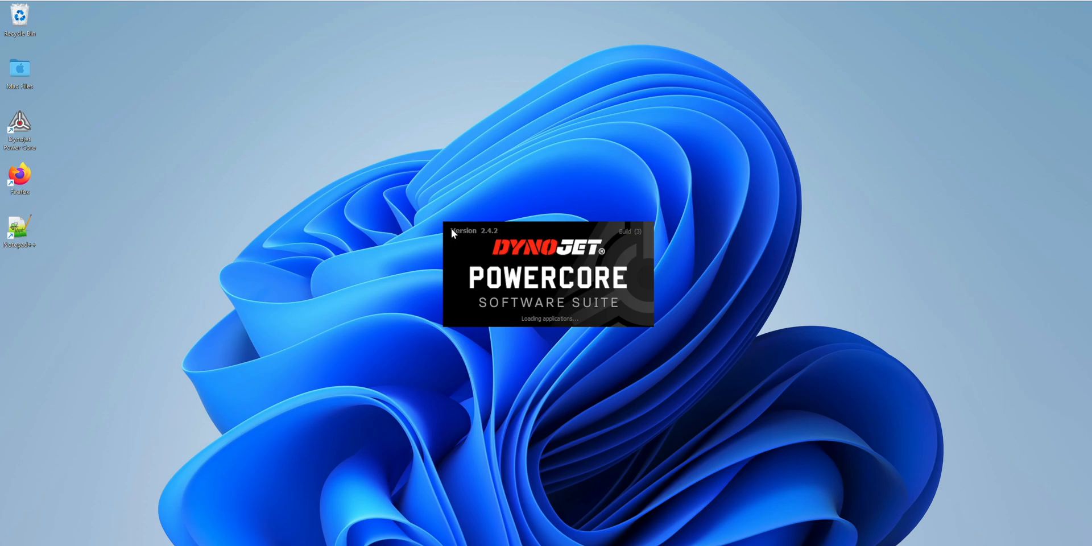
mouse_move(410, 222)
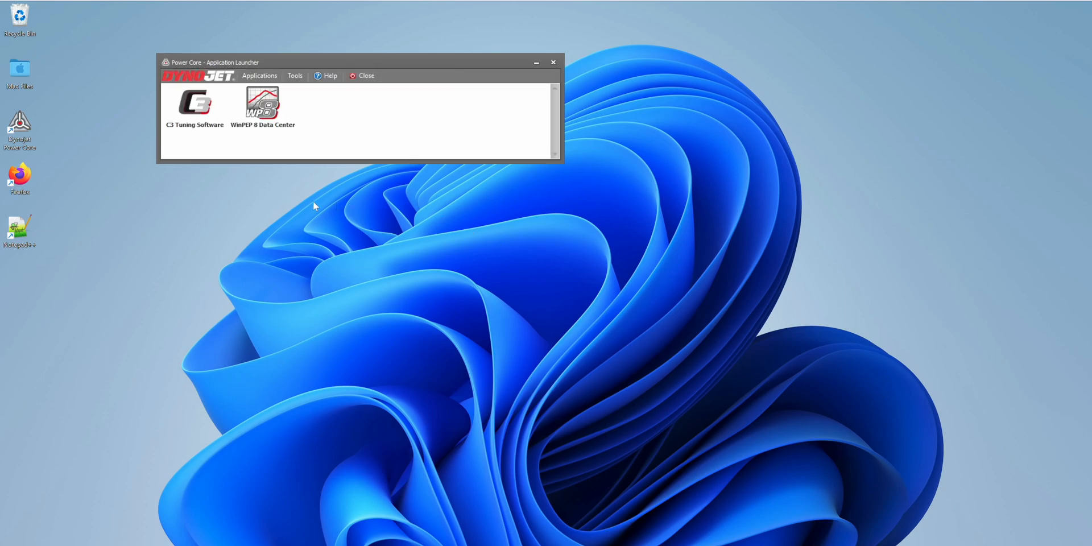
left_click(295, 76)
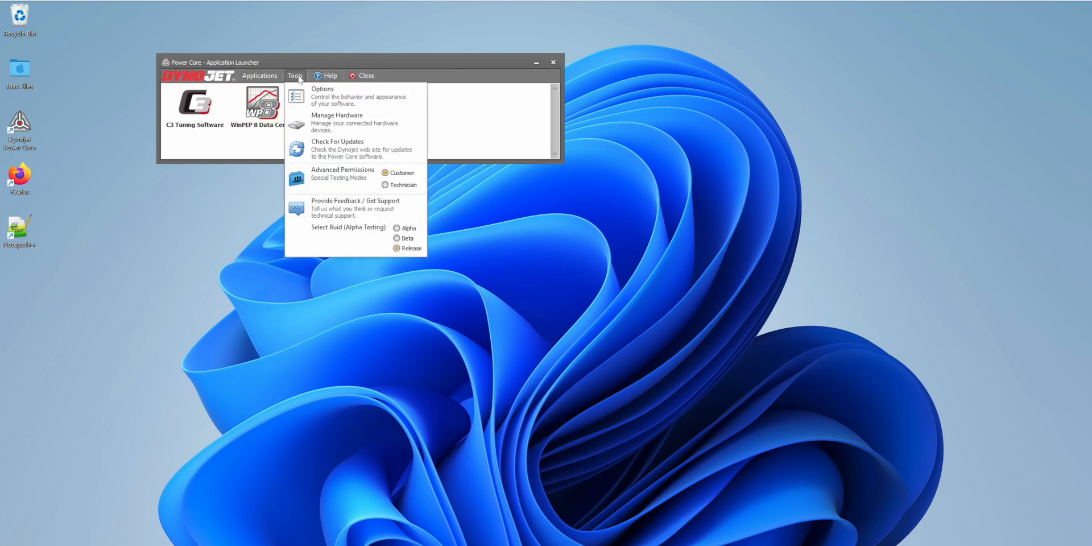
Review Options > Channels unit choices for Time, Length, Speed, Force and Pressure.
left_click(430, 180)
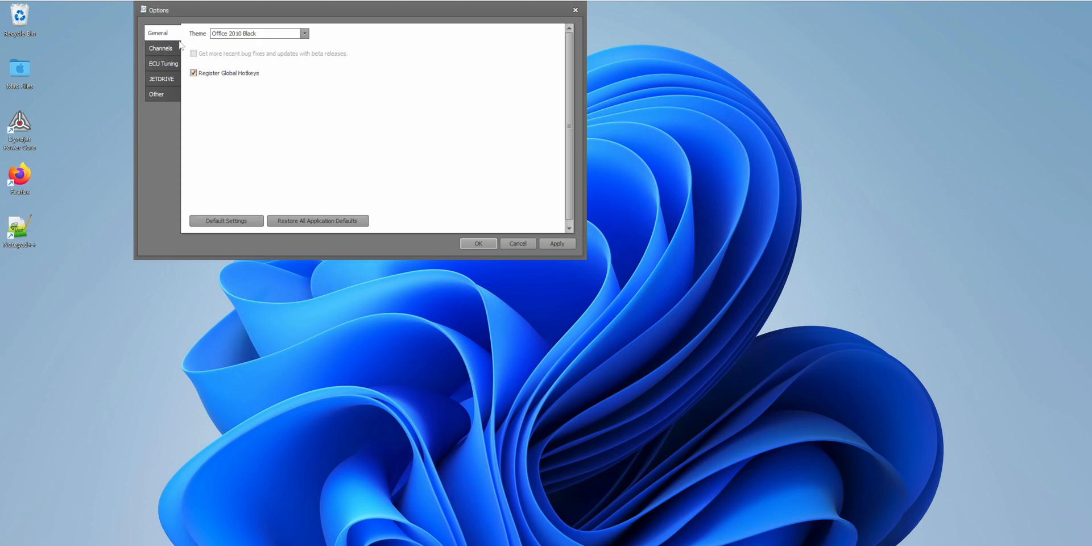
left_click(160, 48)
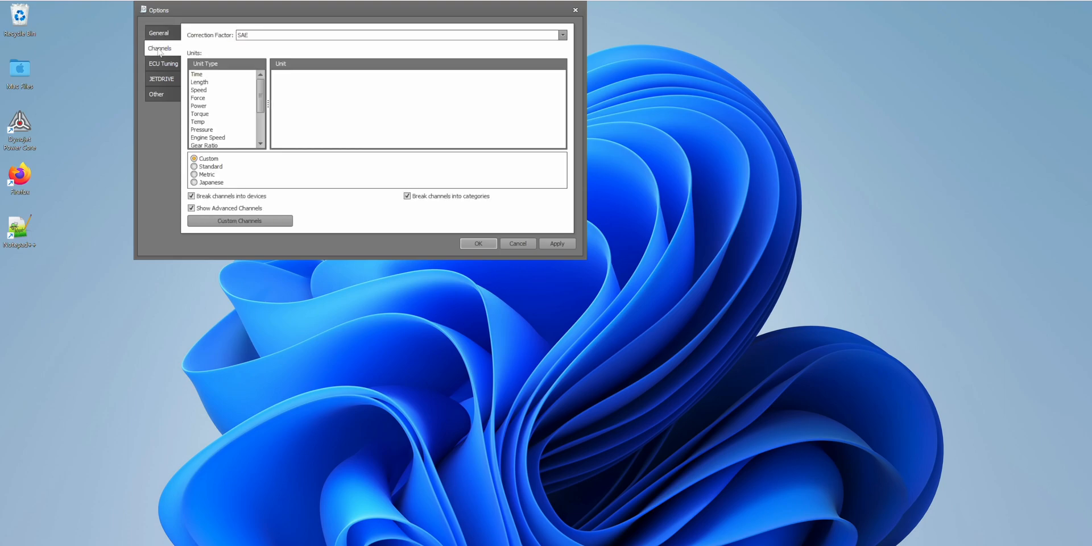
left_click(197, 74)
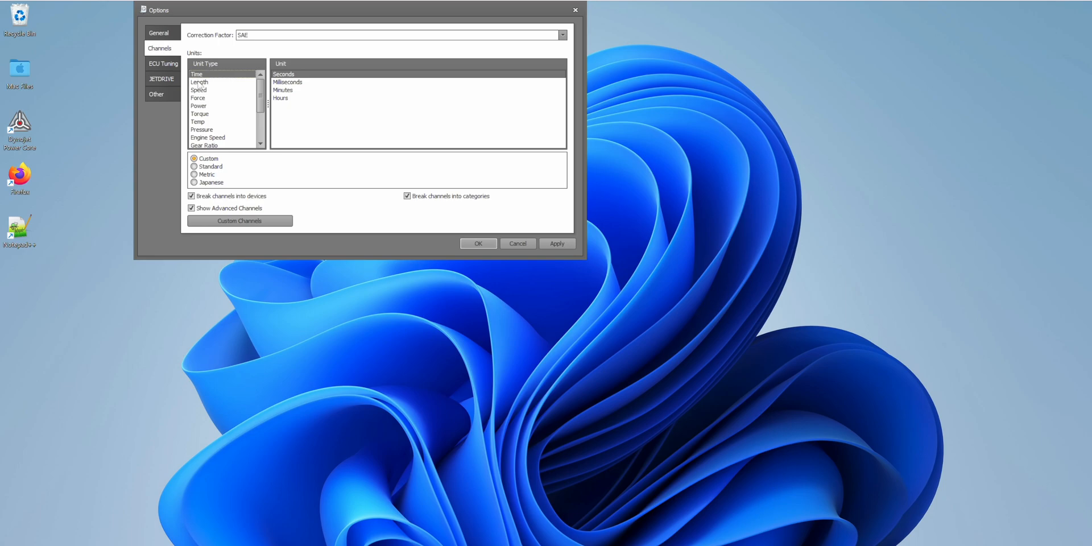
left_click(200, 82)
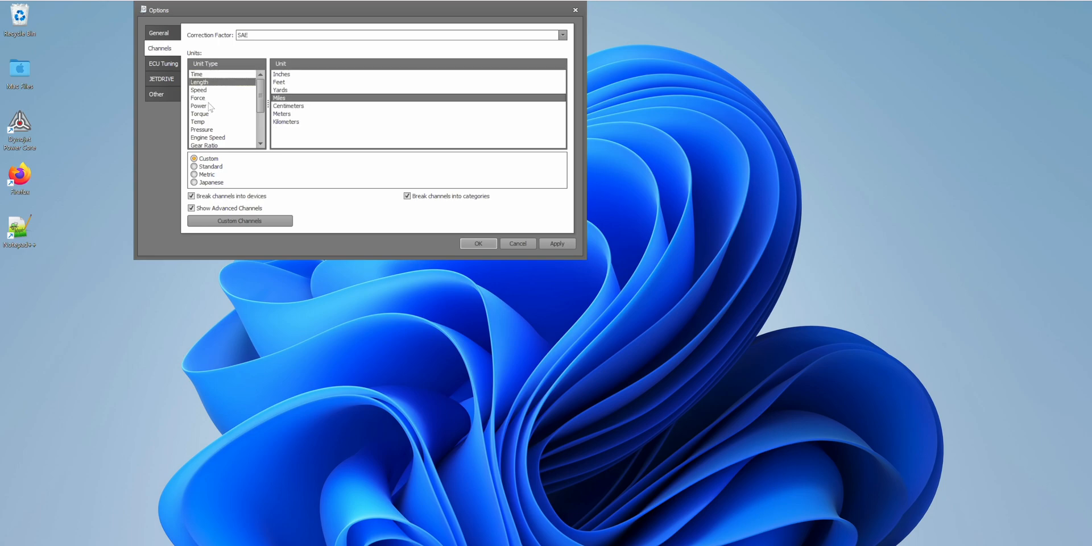
mouse_move(207, 96)
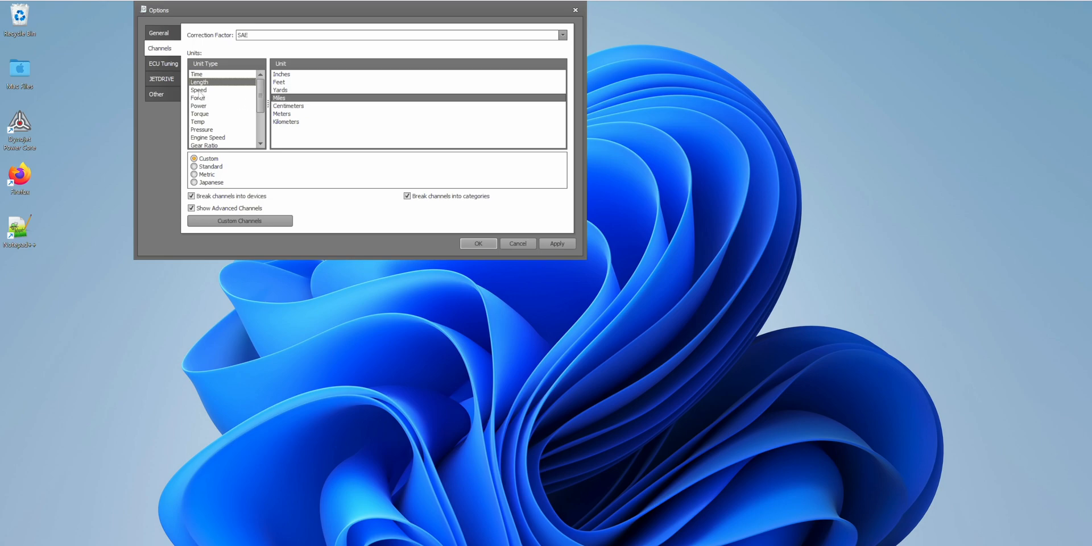
left_click(198, 89)
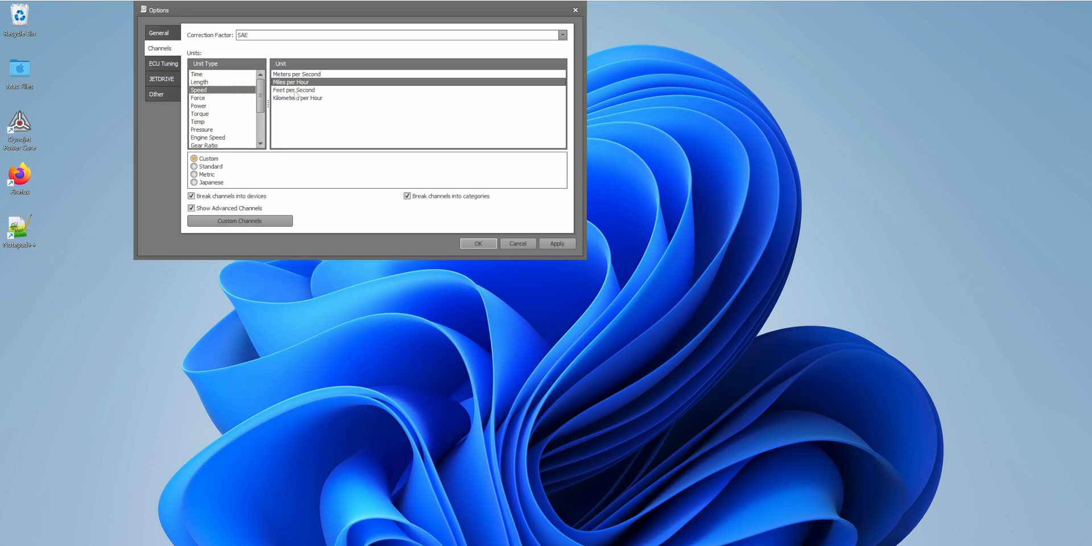
left_click(198, 98)
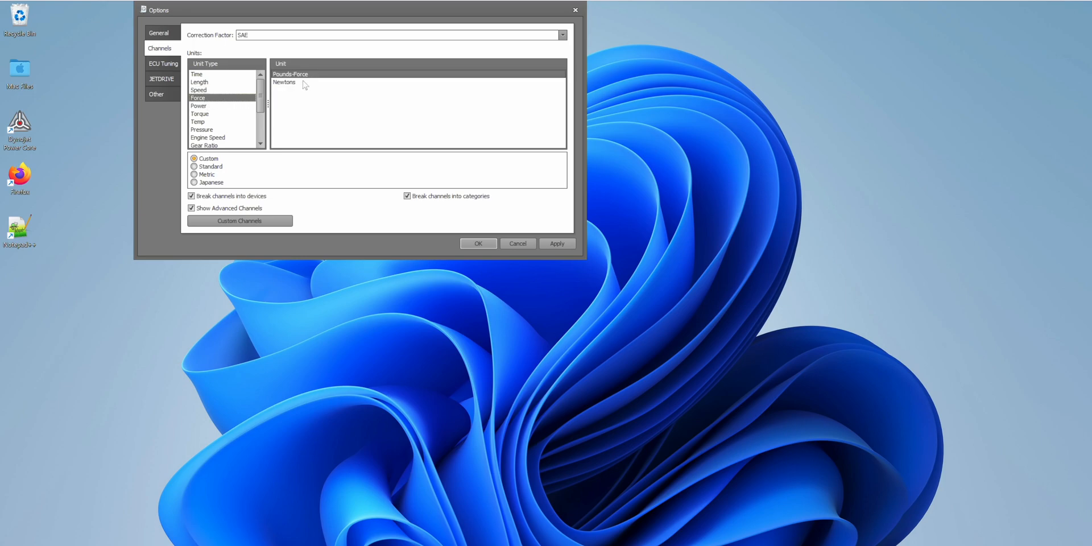
left_click(198, 104)
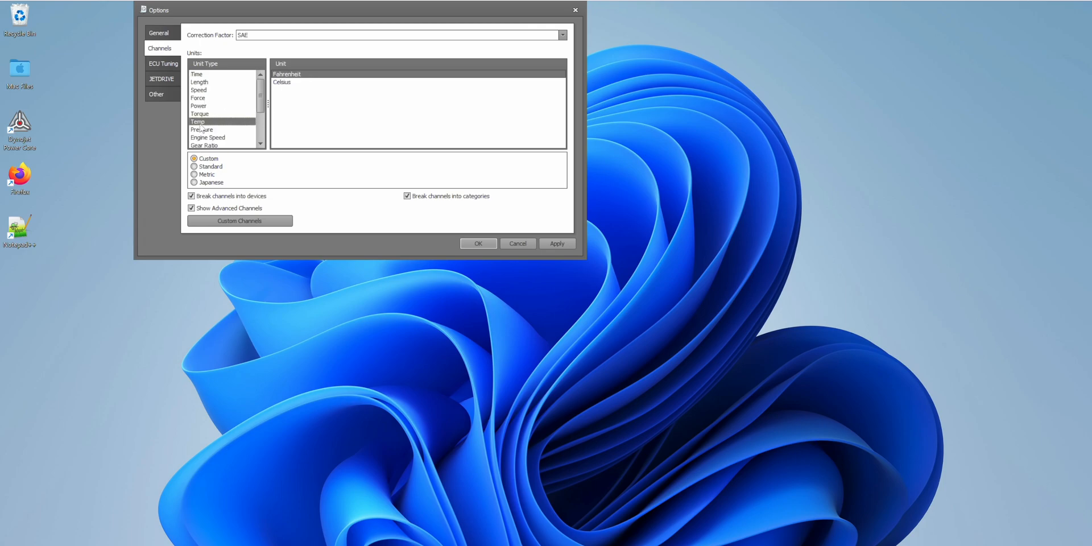
left_click(201, 130)
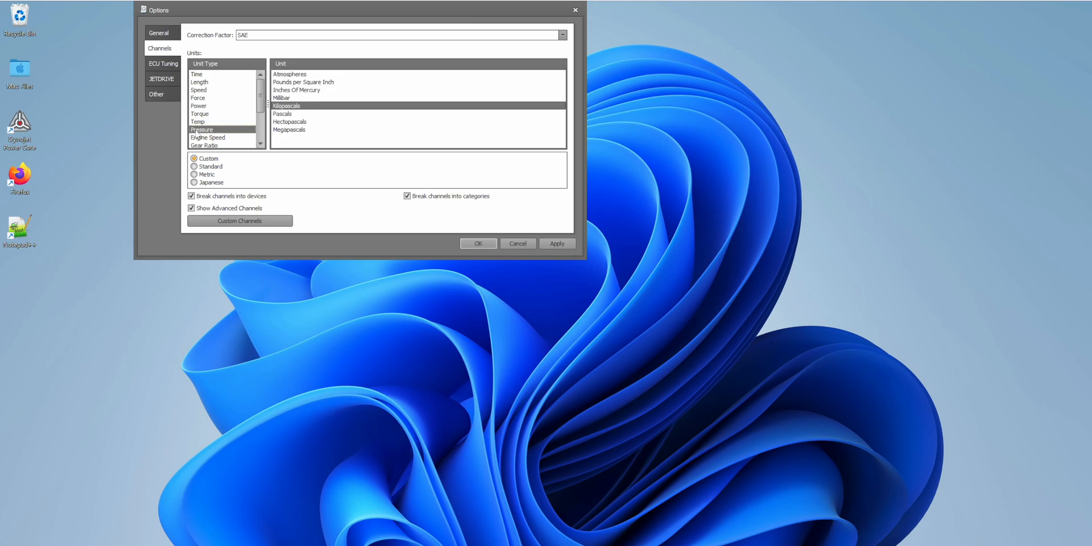
mouse_move(321, 94)
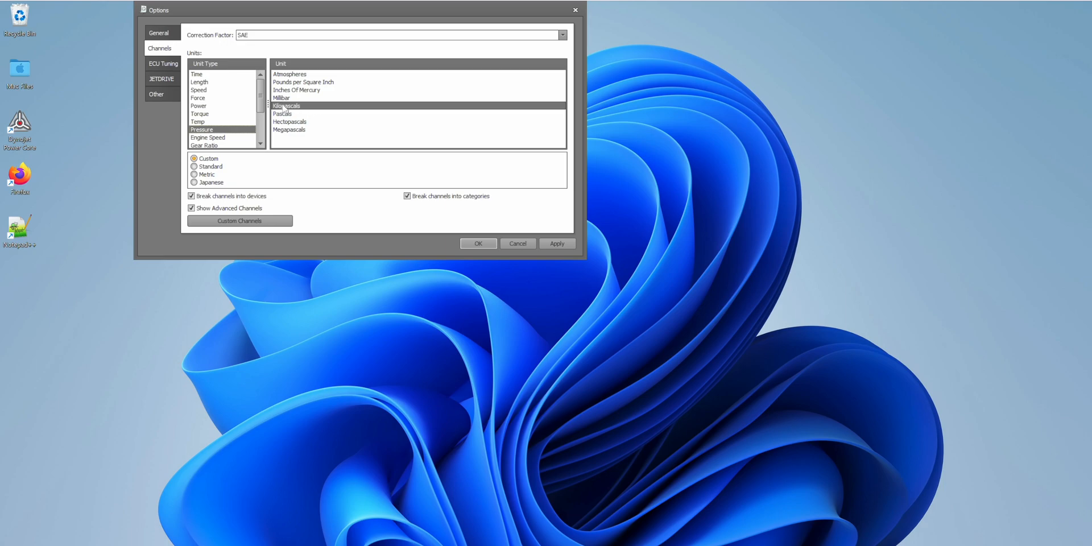
Review Humidity, Acceleration, Air/Fuel Ratio, Weight, Area units and set Flow Rate to Pounds per Hour.
scroll("down", 3)
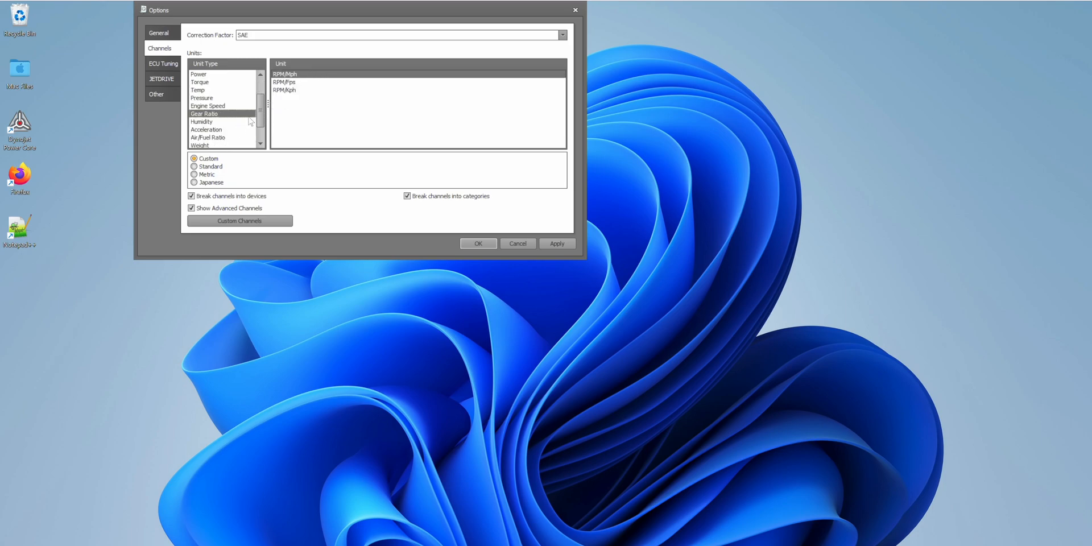
scroll("down", 3)
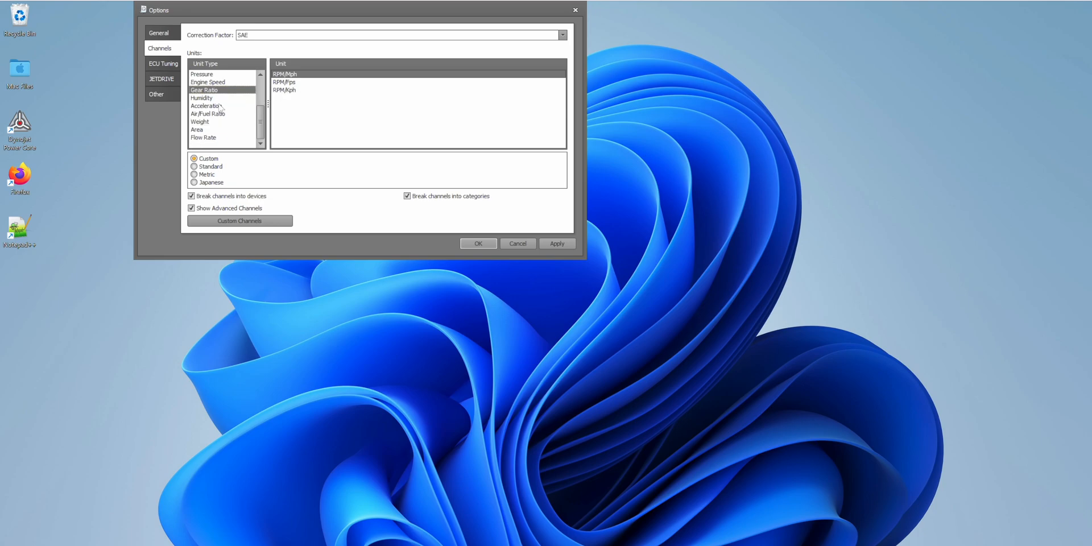
left_click(202, 98)
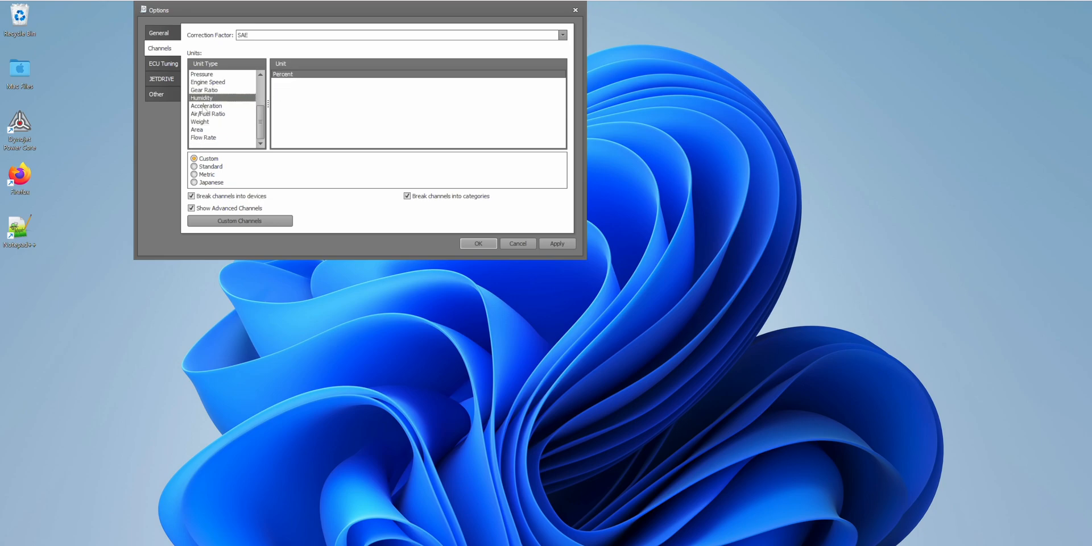
left_click(206, 105)
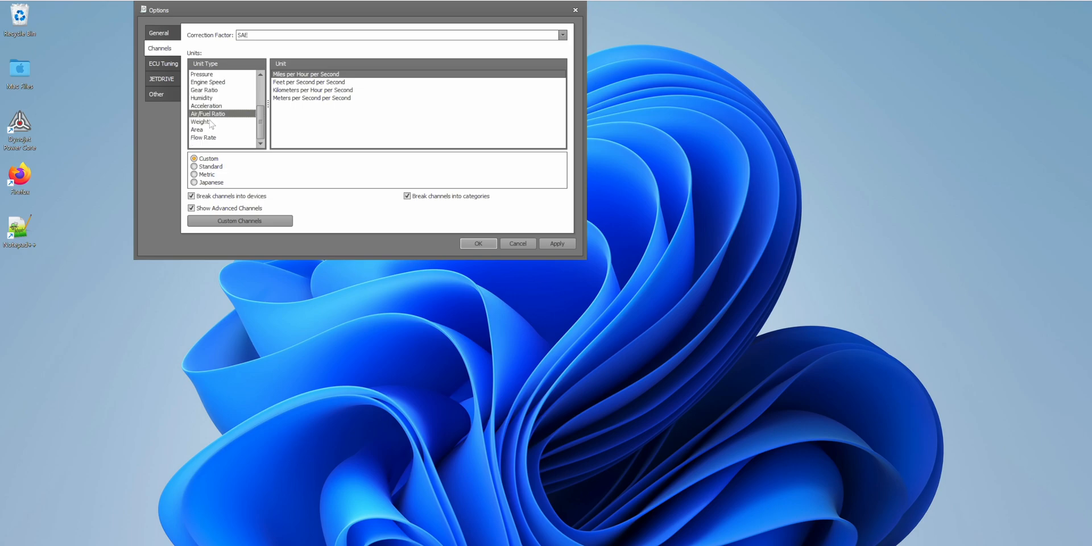
mouse_move(216, 113)
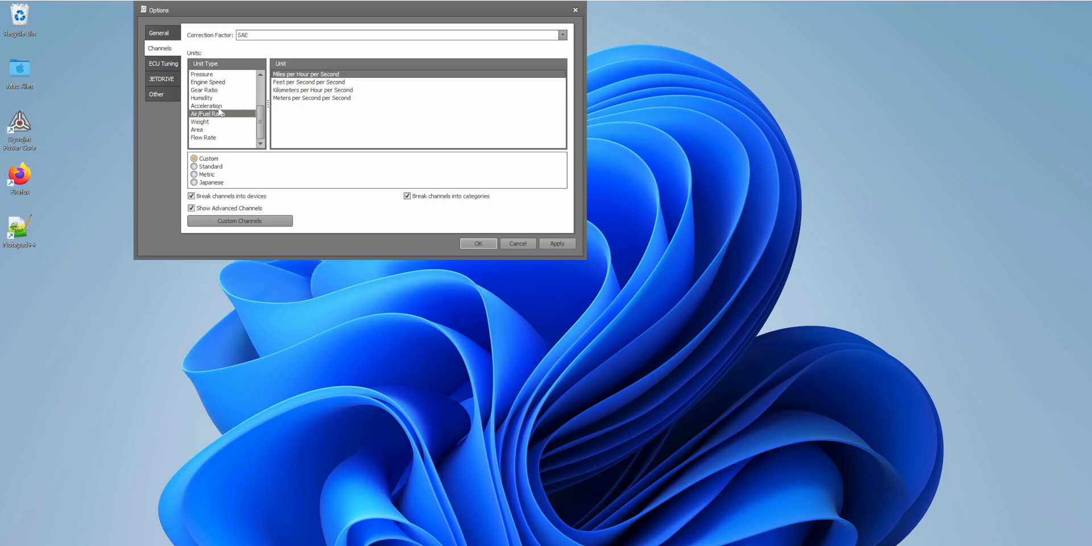
left_click(207, 114)
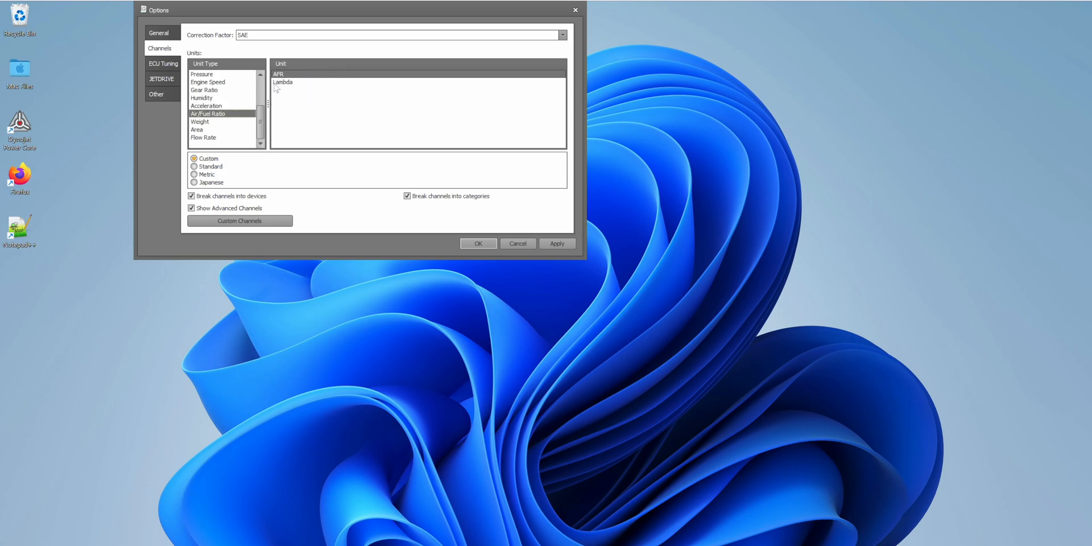
left_click(200, 121)
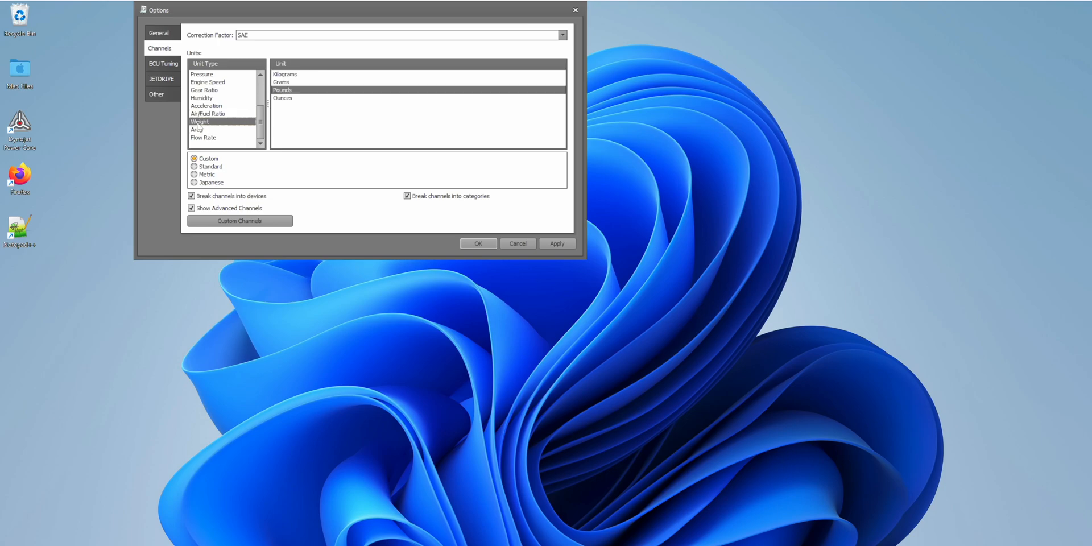
left_click(197, 129)
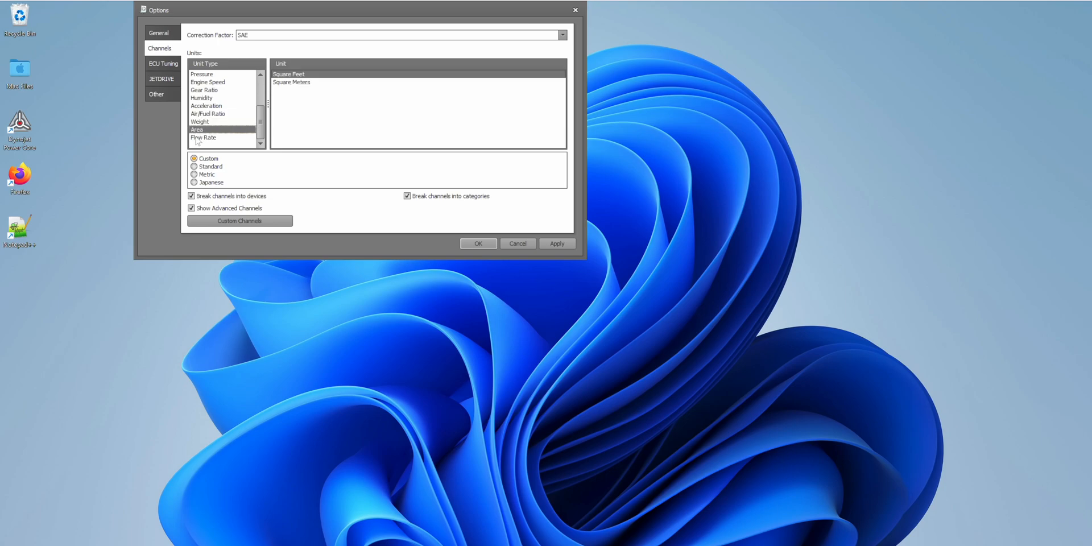
left_click(204, 138)
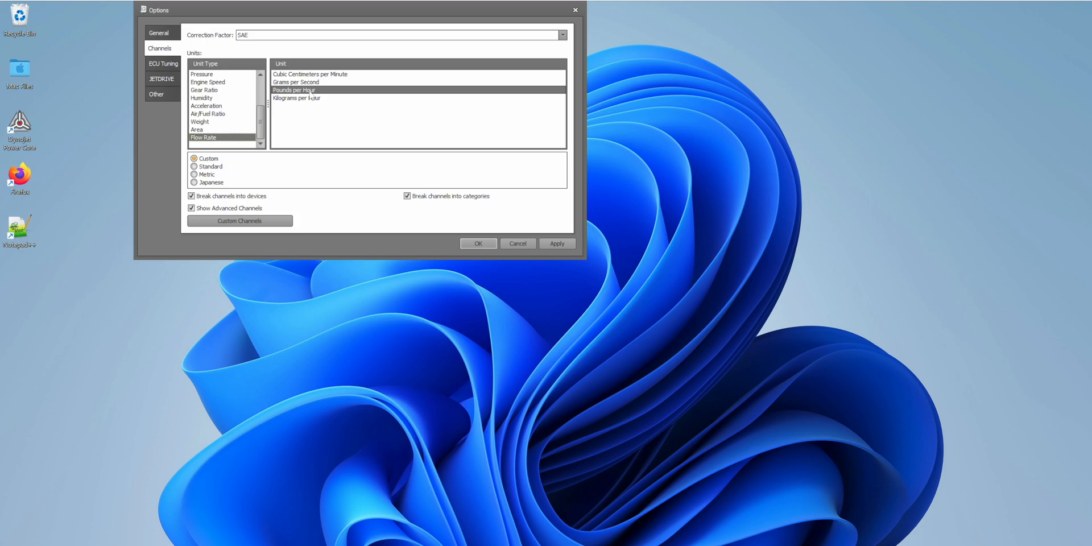
mouse_move(312, 123)
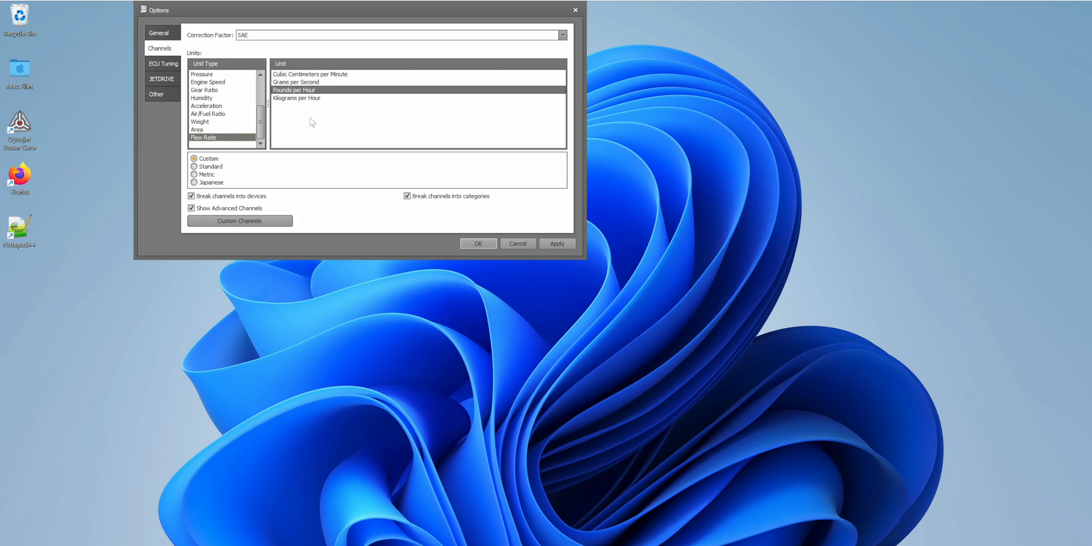
mouse_move(346, 79)
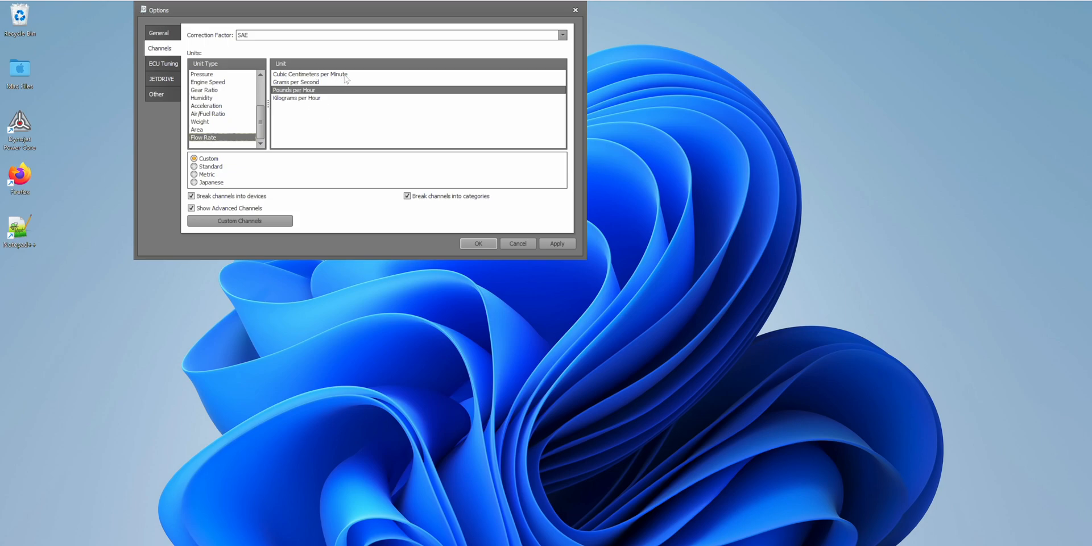
mouse_move(284, 120)
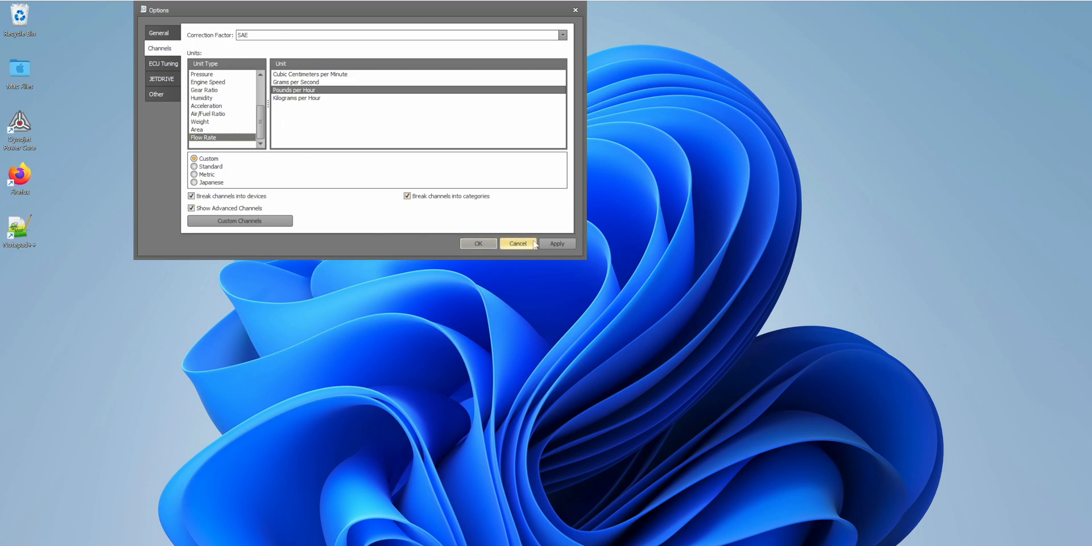
mouse_move(556, 243)
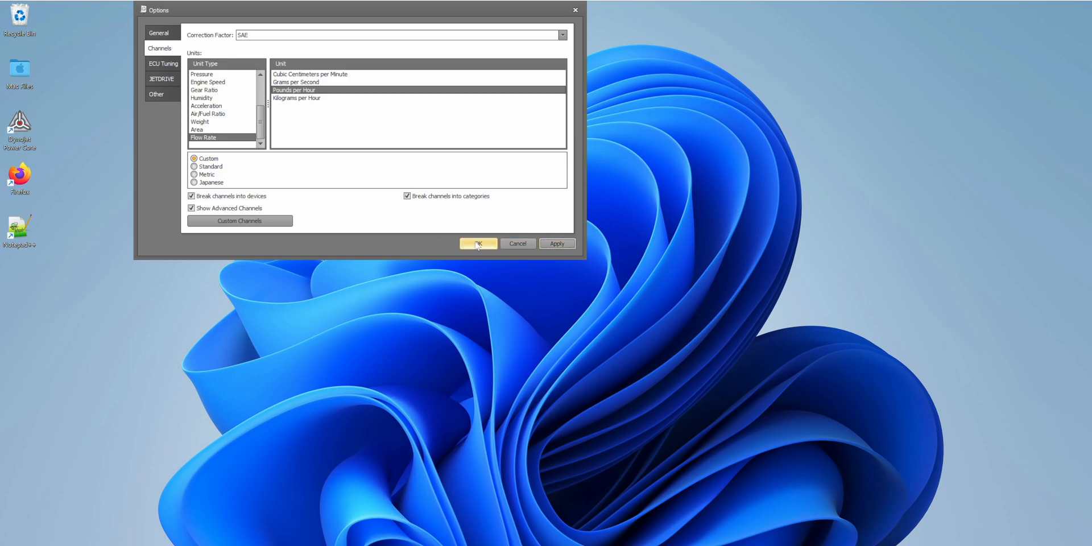
Show the ECU Tuning options with the Dynojet Reflash definitions base path.
left_click(478, 244)
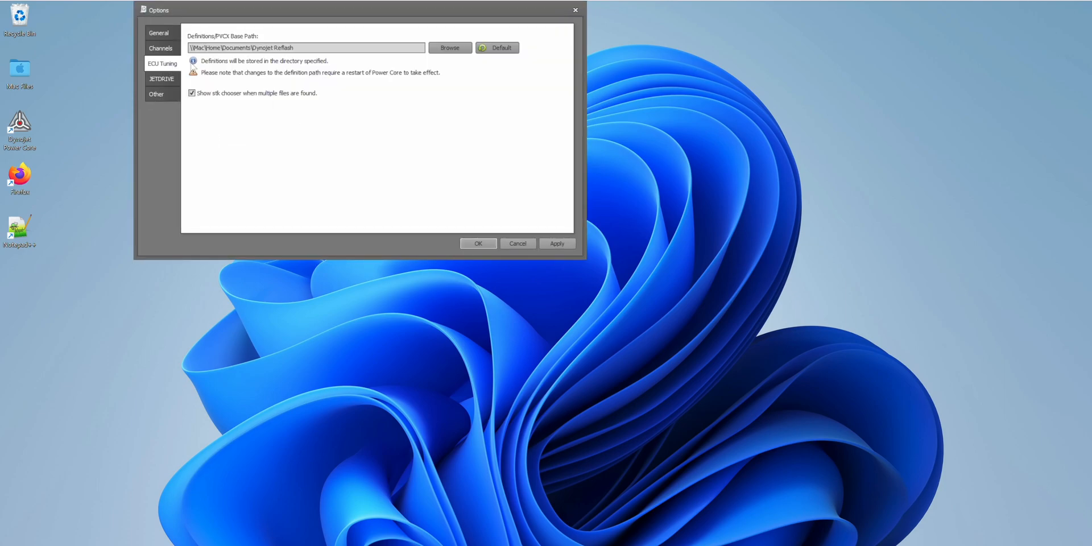
left_click(299, 47)
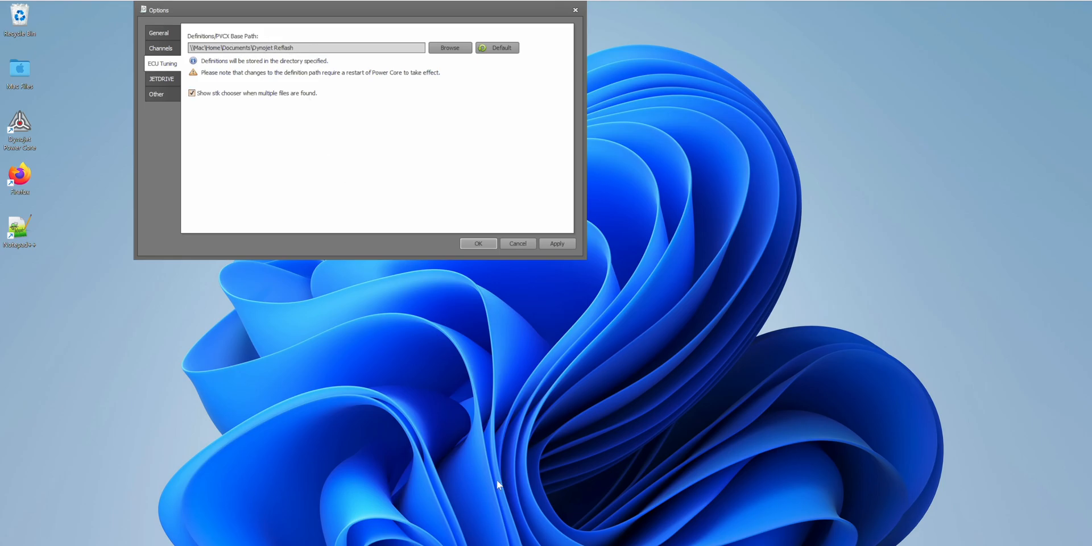
Check the Documents\Dynojet Reflash folder holds the definition files, then close Explorer.
left_click(449, 48)
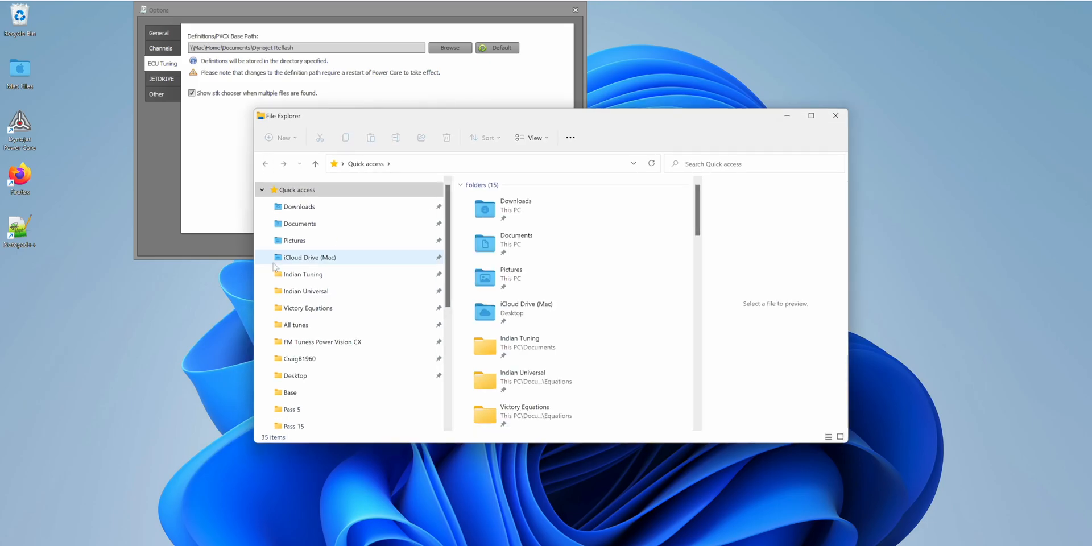
left_click(299, 223)
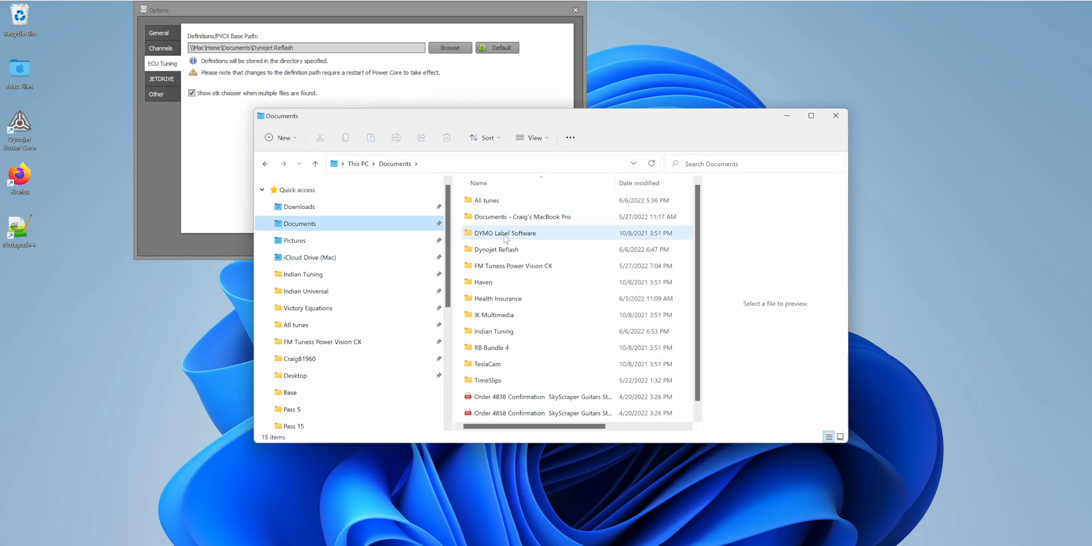
double_click(497, 249)
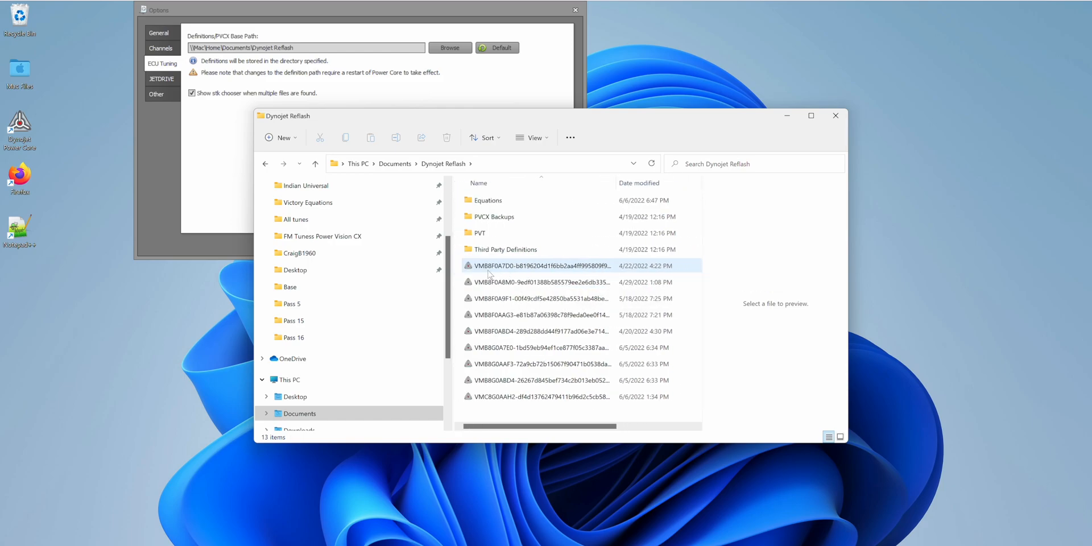
scroll("right", 3)
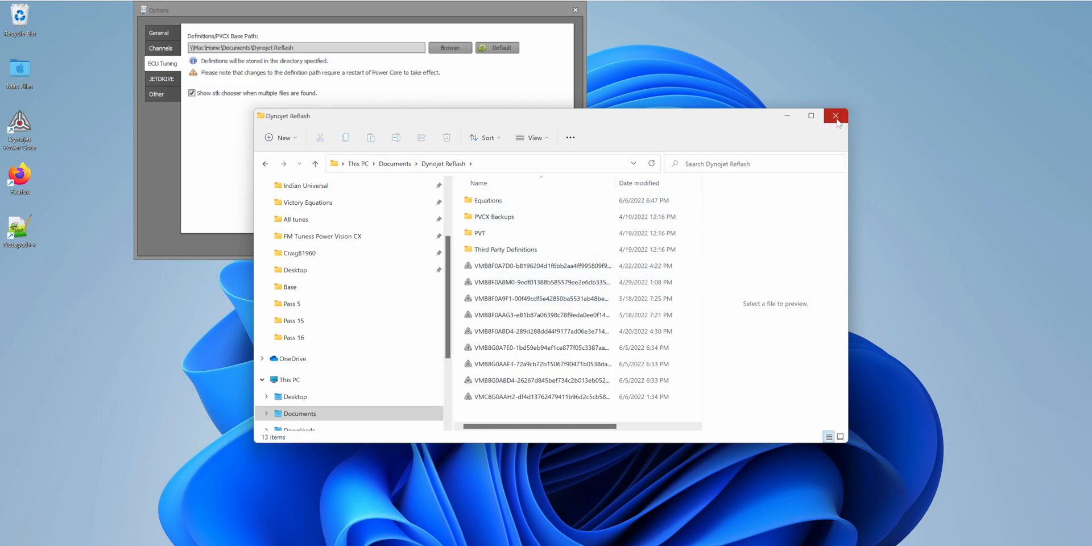
left_click(835, 116)
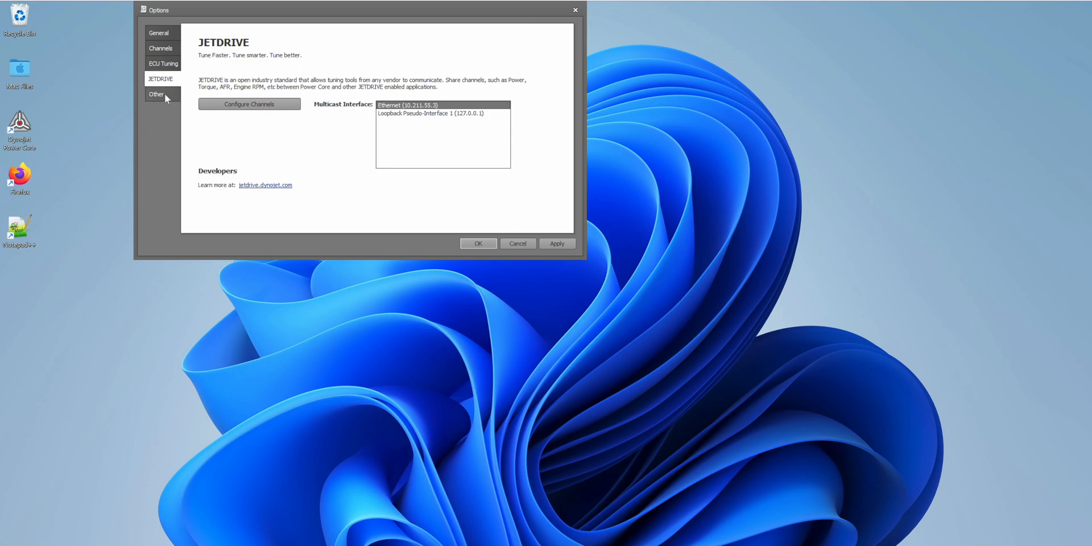
On the Other file-path page, leave Disable Device Backups ticked after toggling it.
left_click(156, 94)
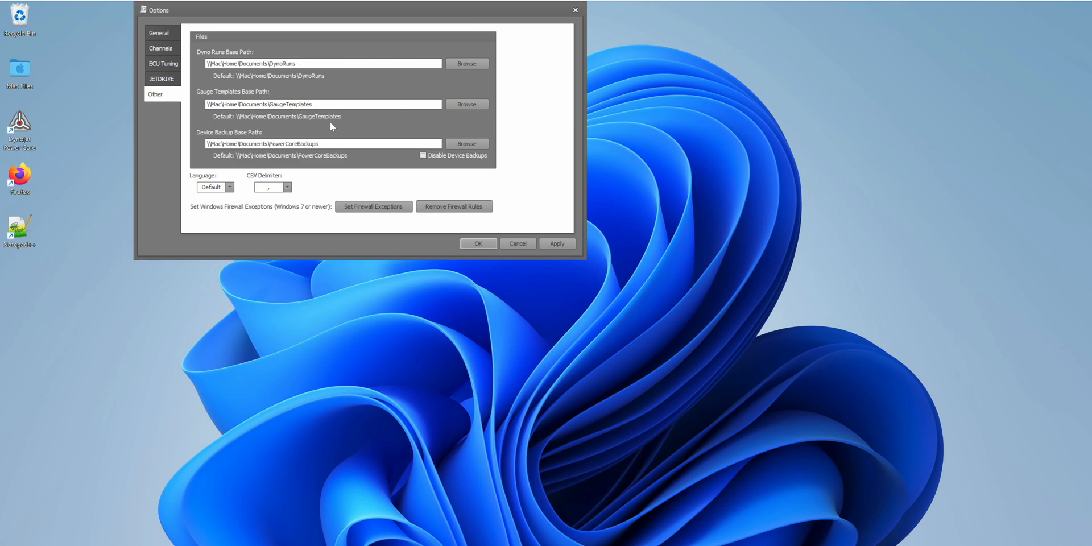
mouse_move(361, 156)
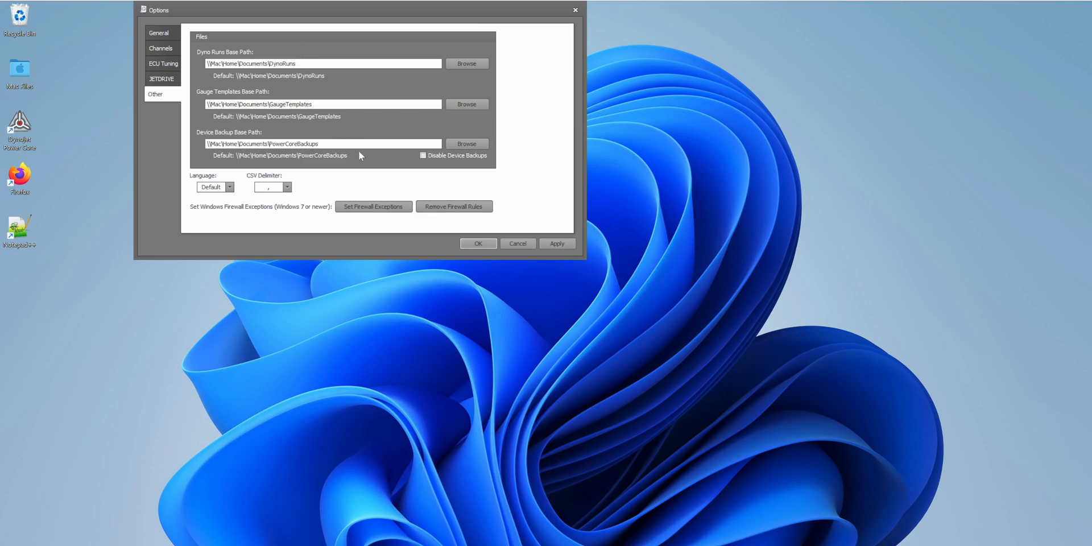
mouse_move(319, 191)
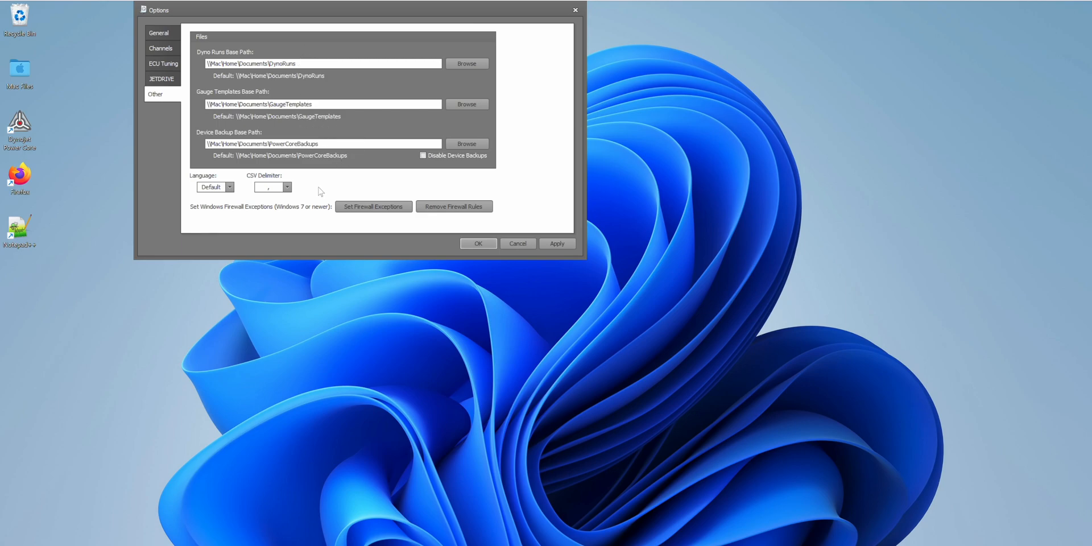
mouse_move(272, 77)
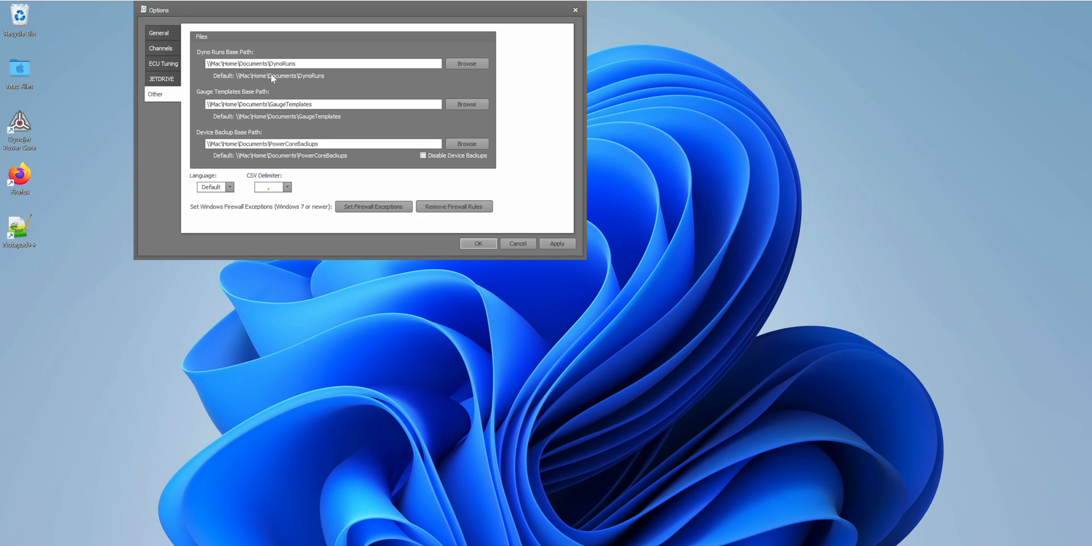
mouse_move(351, 159)
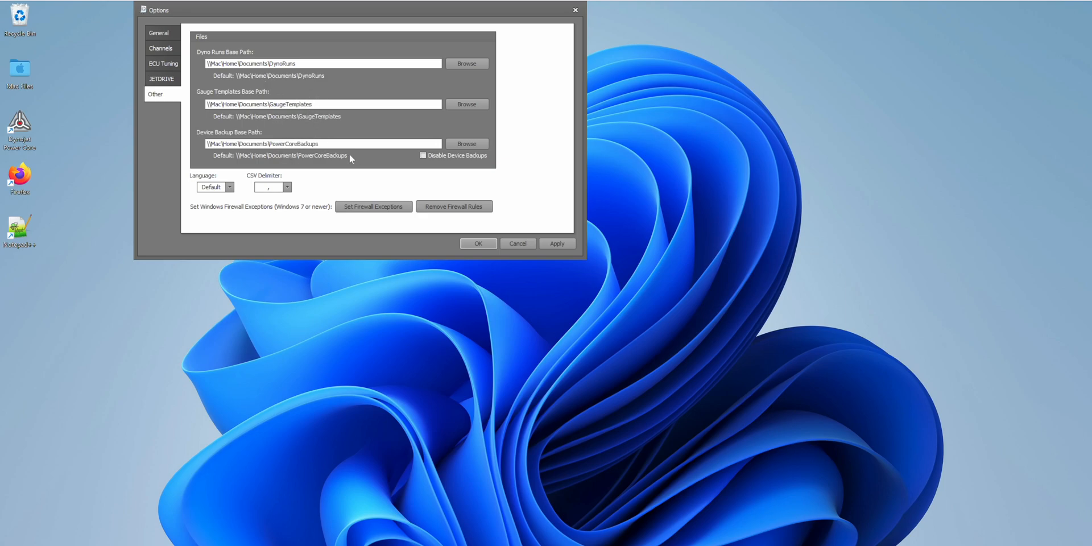
left_click(423, 155)
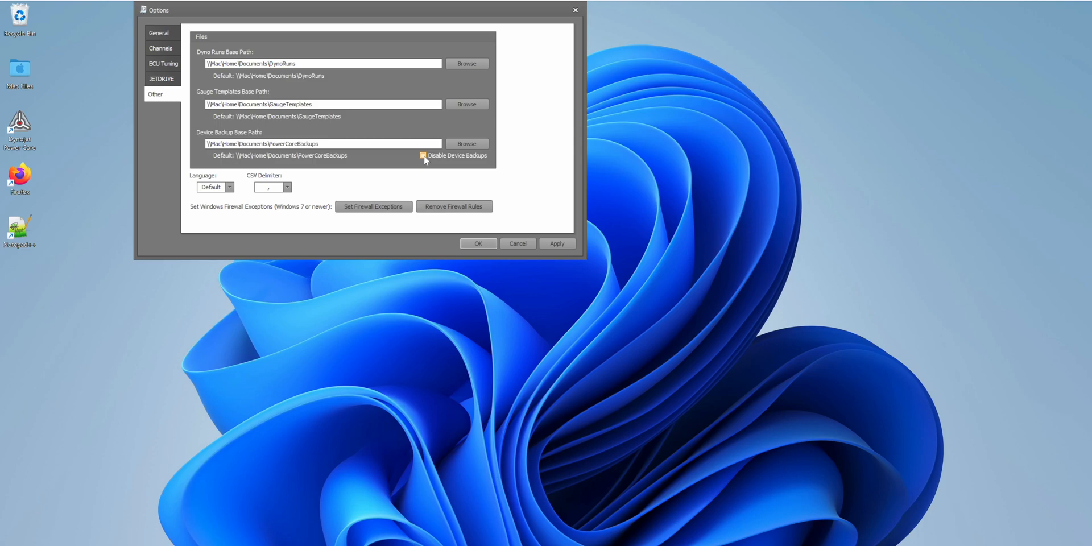
left_click(424, 155)
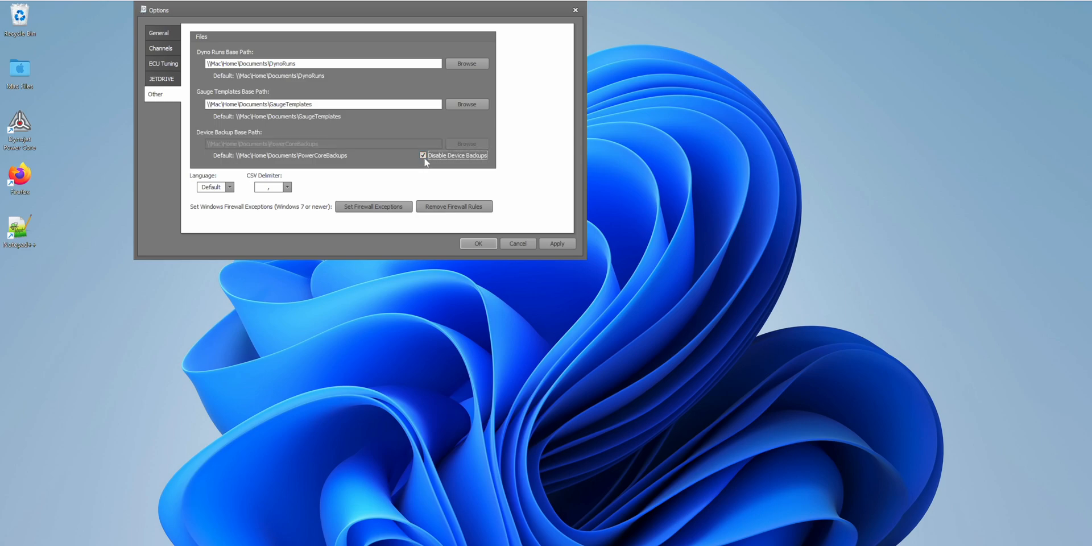
left_click(423, 154)
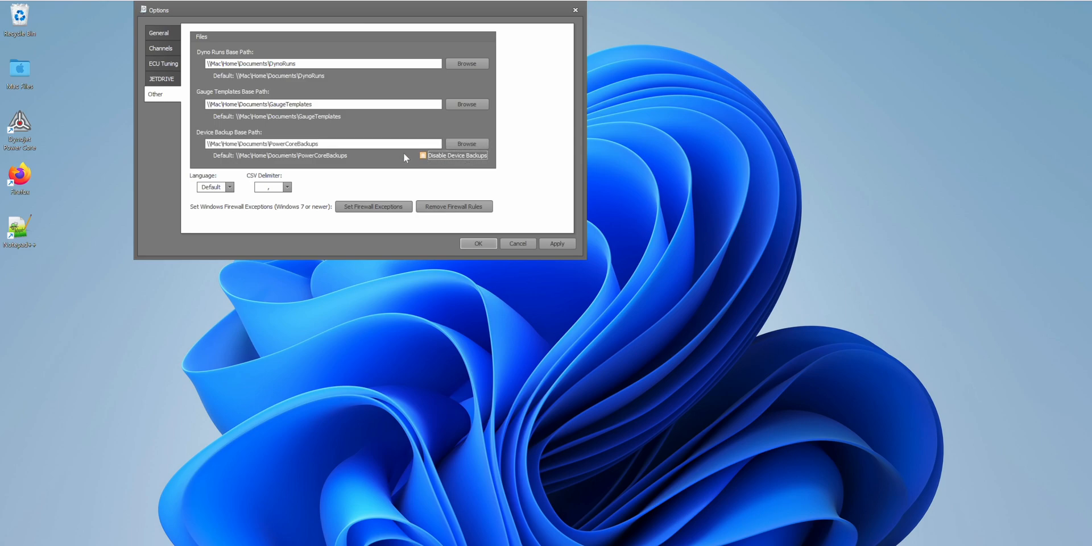
left_click(423, 155)
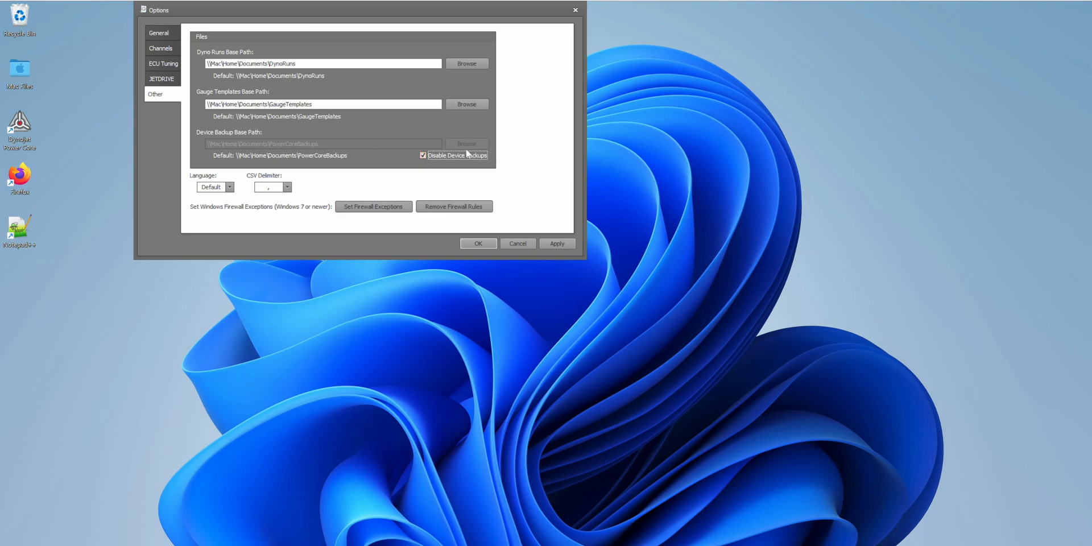
mouse_move(457, 170)
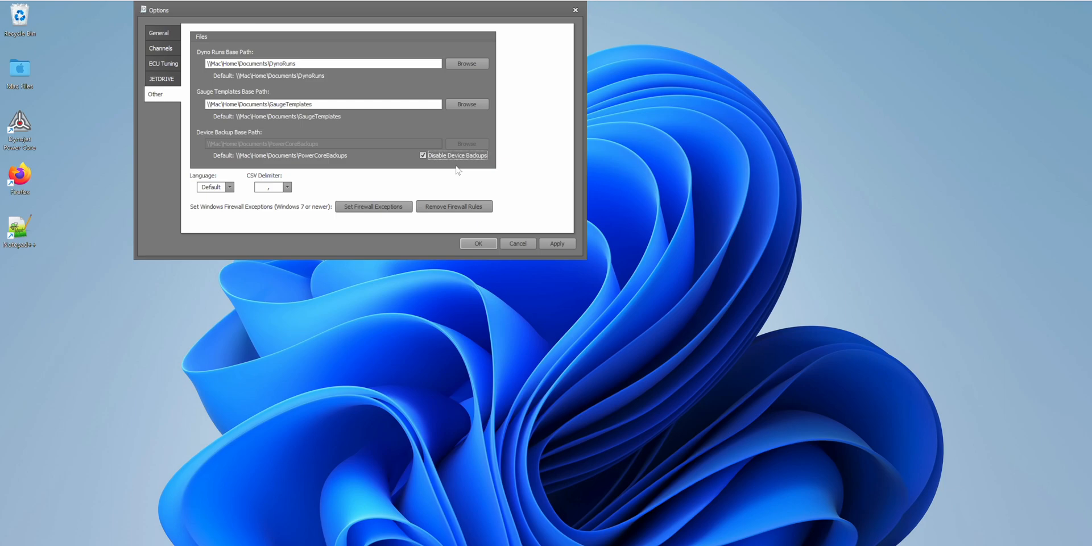
mouse_move(431, 173)
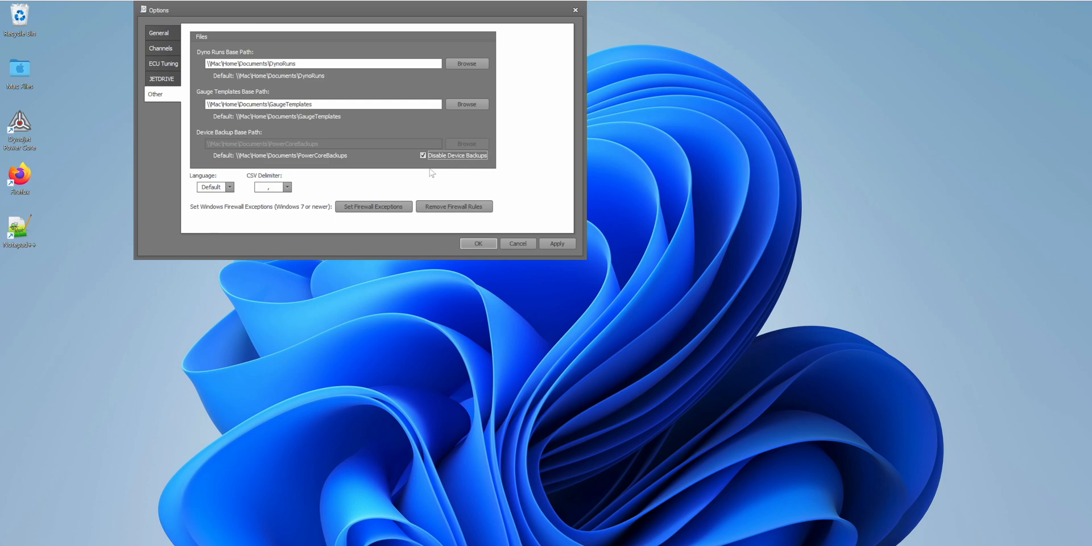
mouse_move(335, 152)
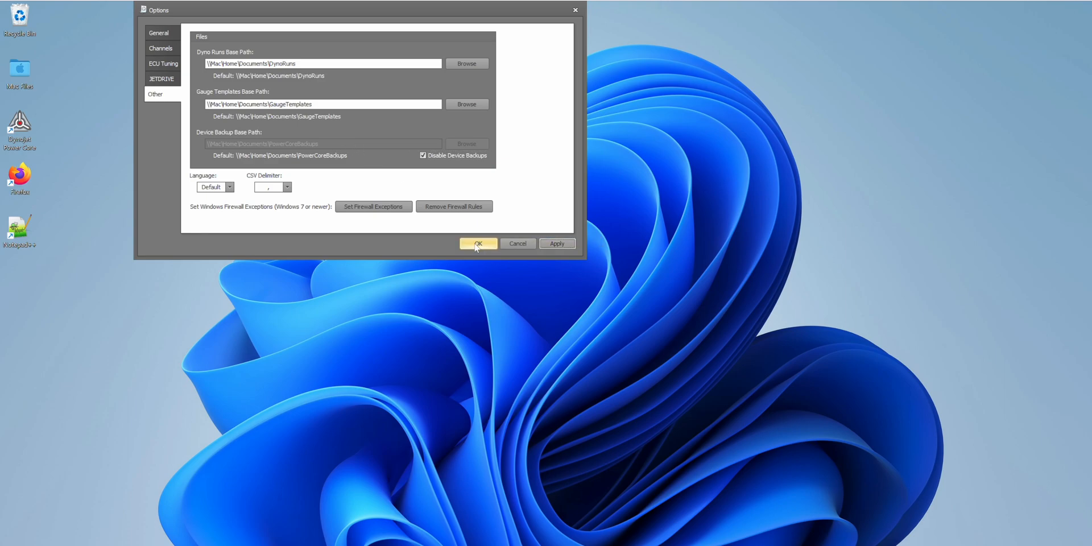
Confirm Options with OK, then briefly show and dismiss the launcher's Tools list.
left_click(476, 244)
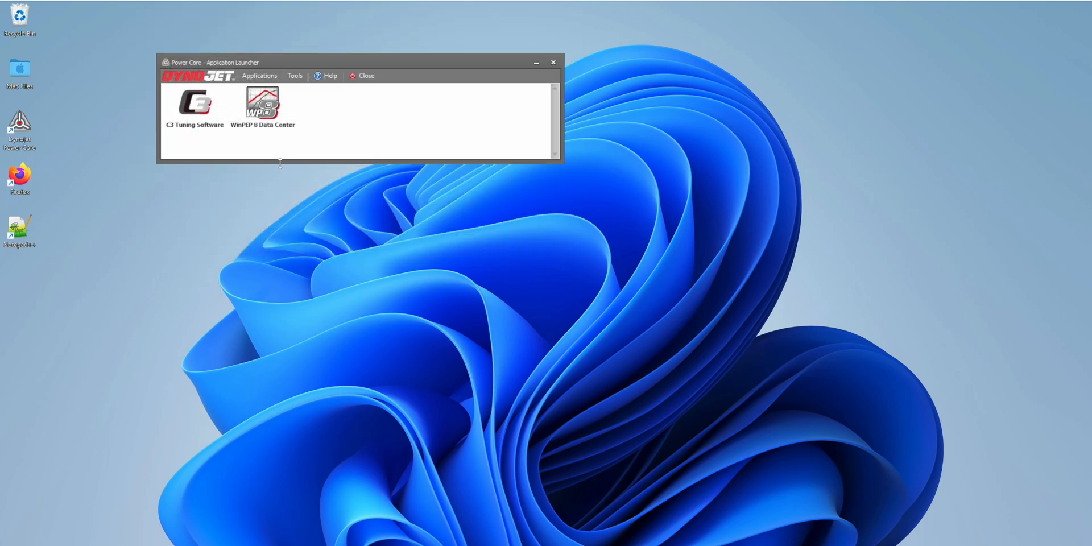
left_click(262, 104)
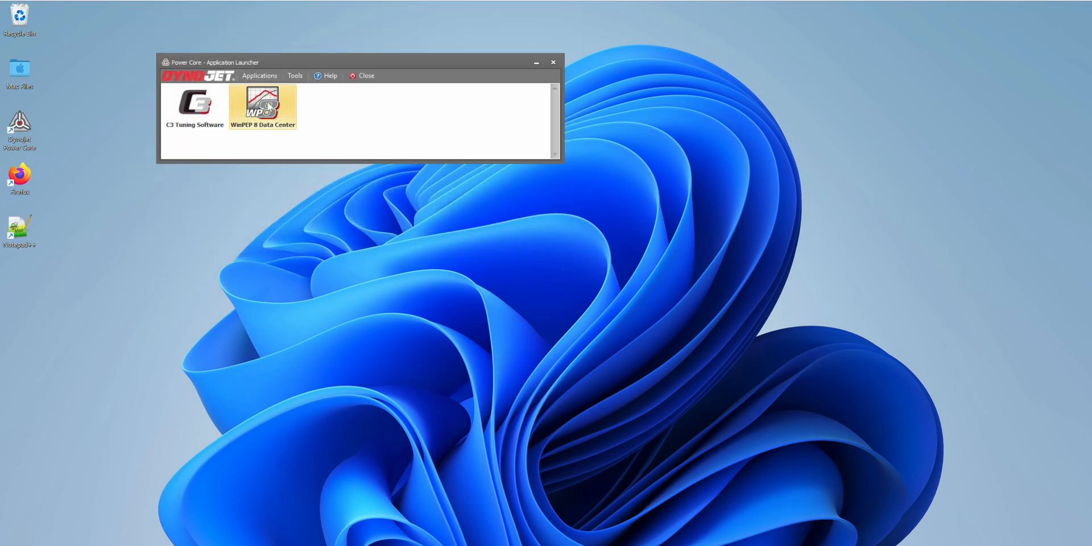
left_click(295, 75)
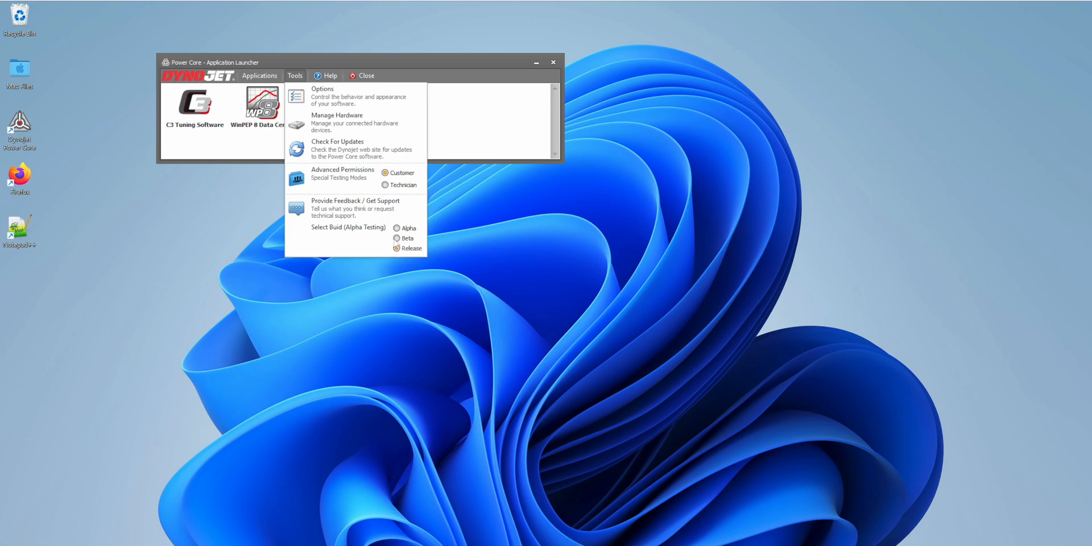
left_click(279, 155)
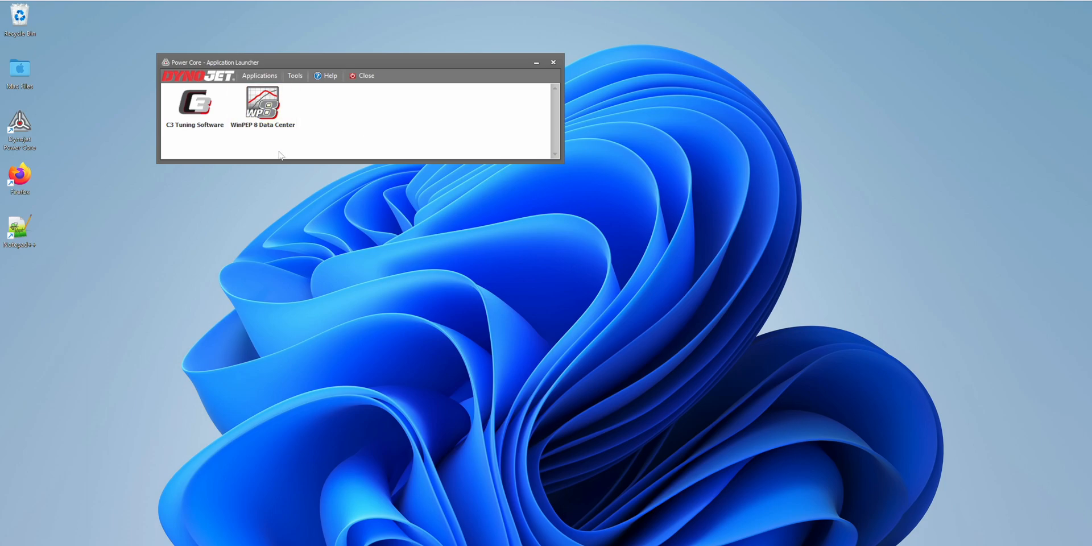
mouse_move(377, 119)
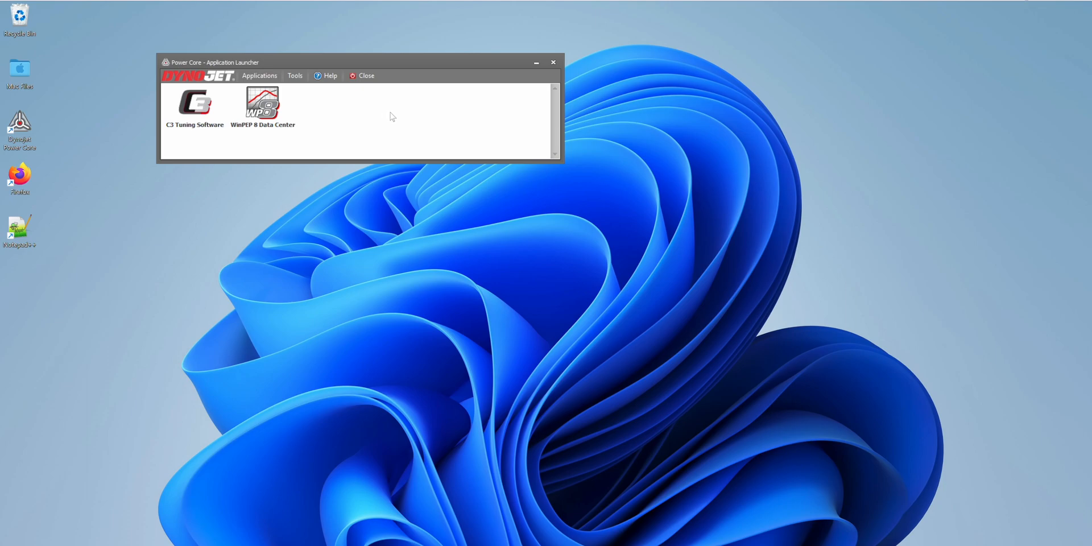
mouse_move(414, 143)
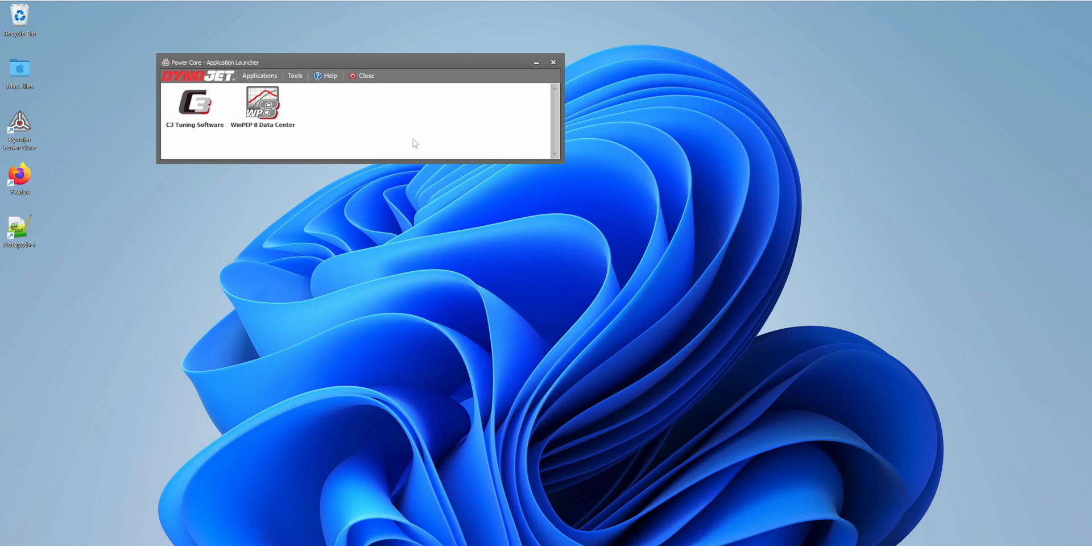